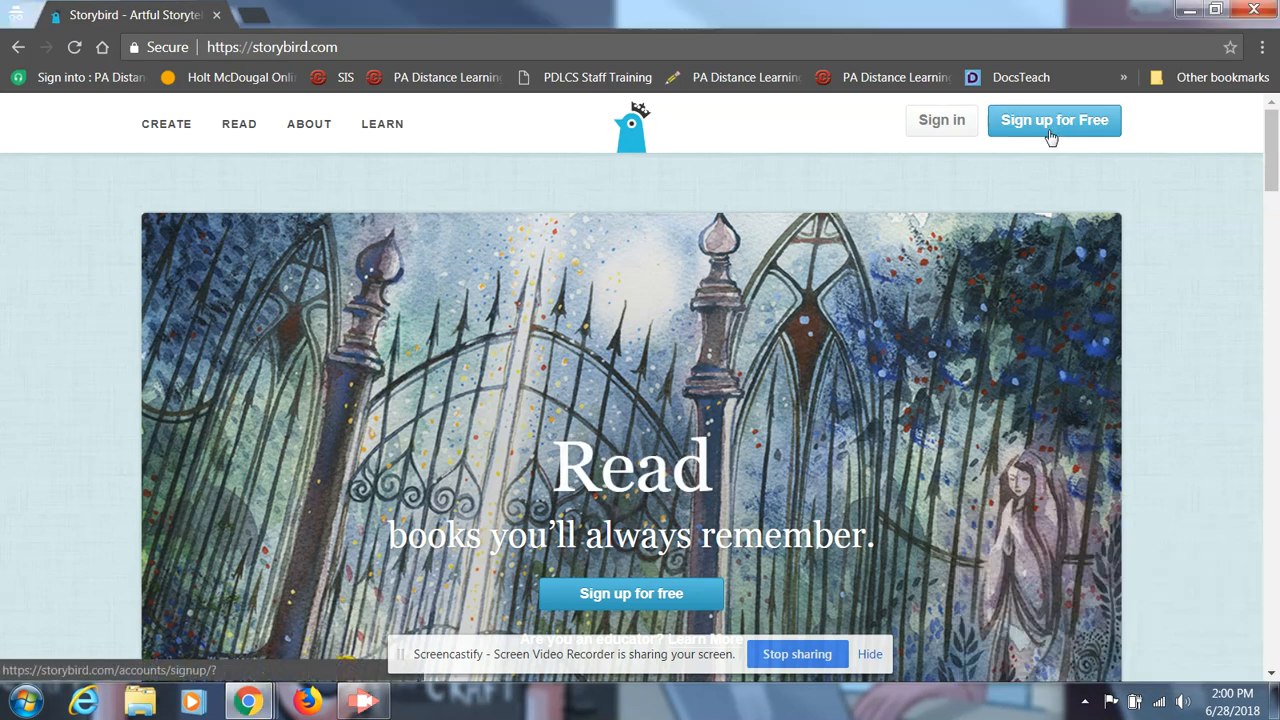
Step: Start a free Storybird sign-up from the home page
click(1054, 120)
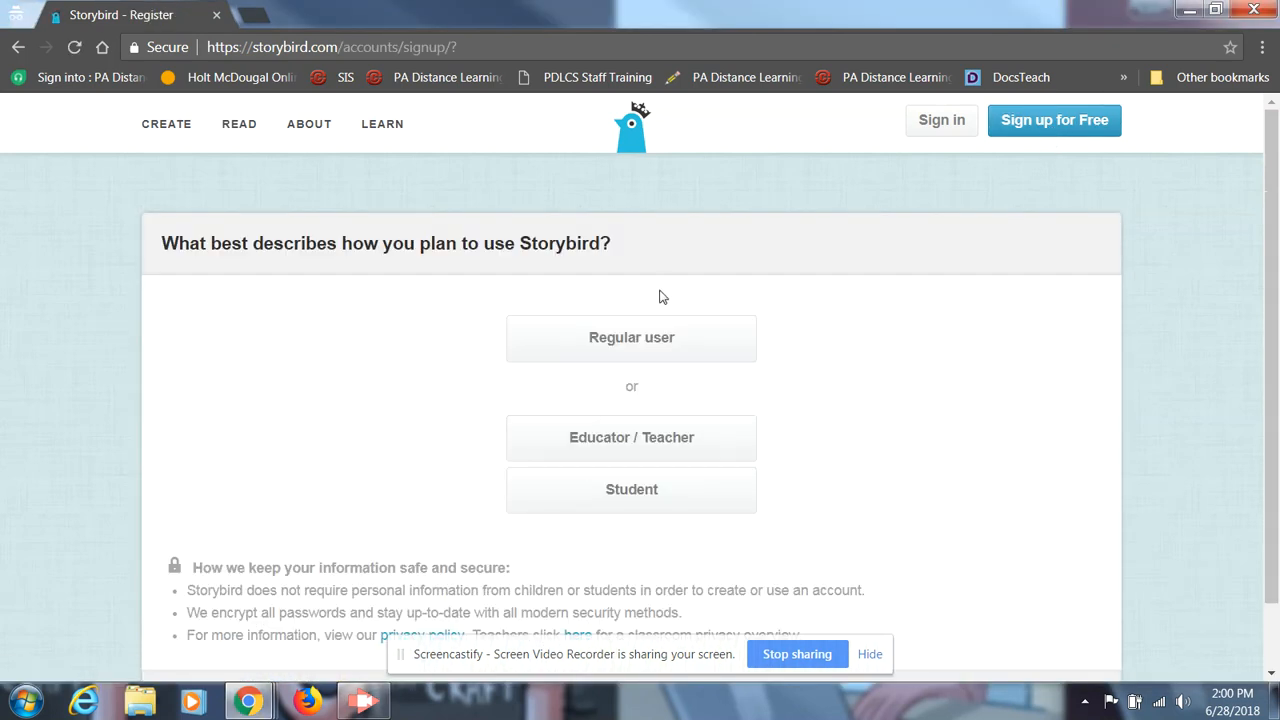
mouse_move(730, 327)
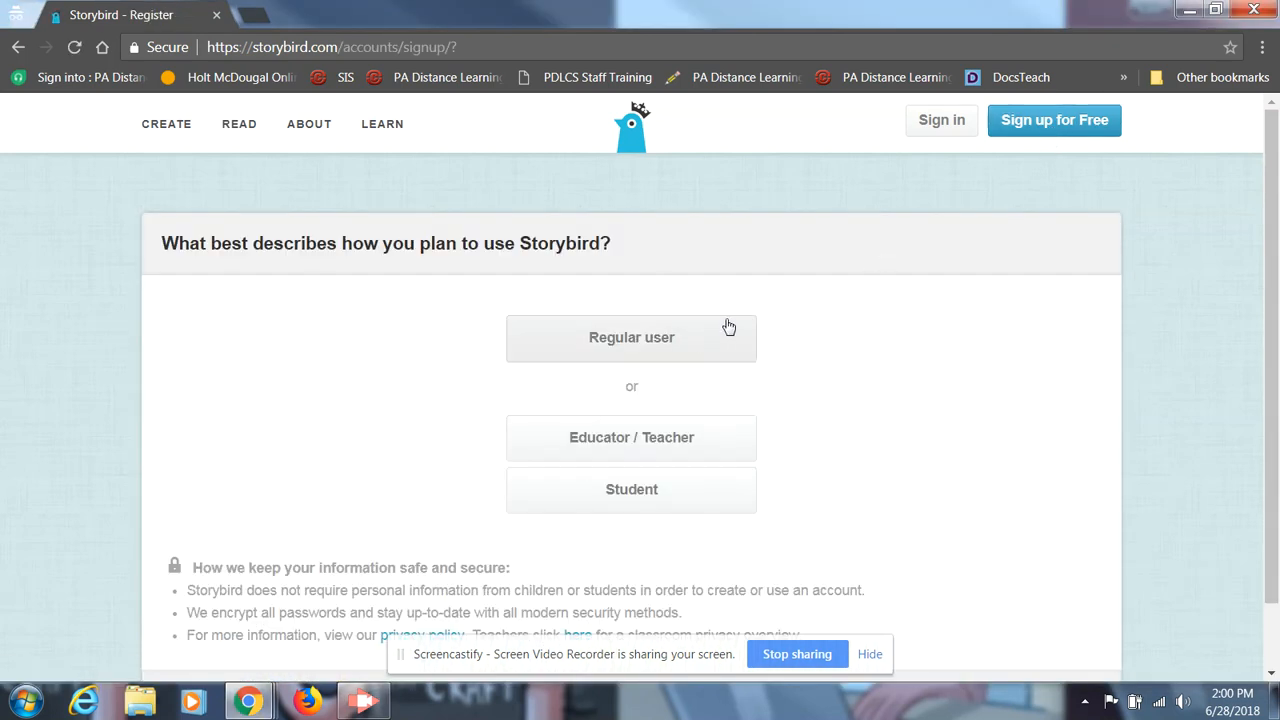
mouse_move(735, 307)
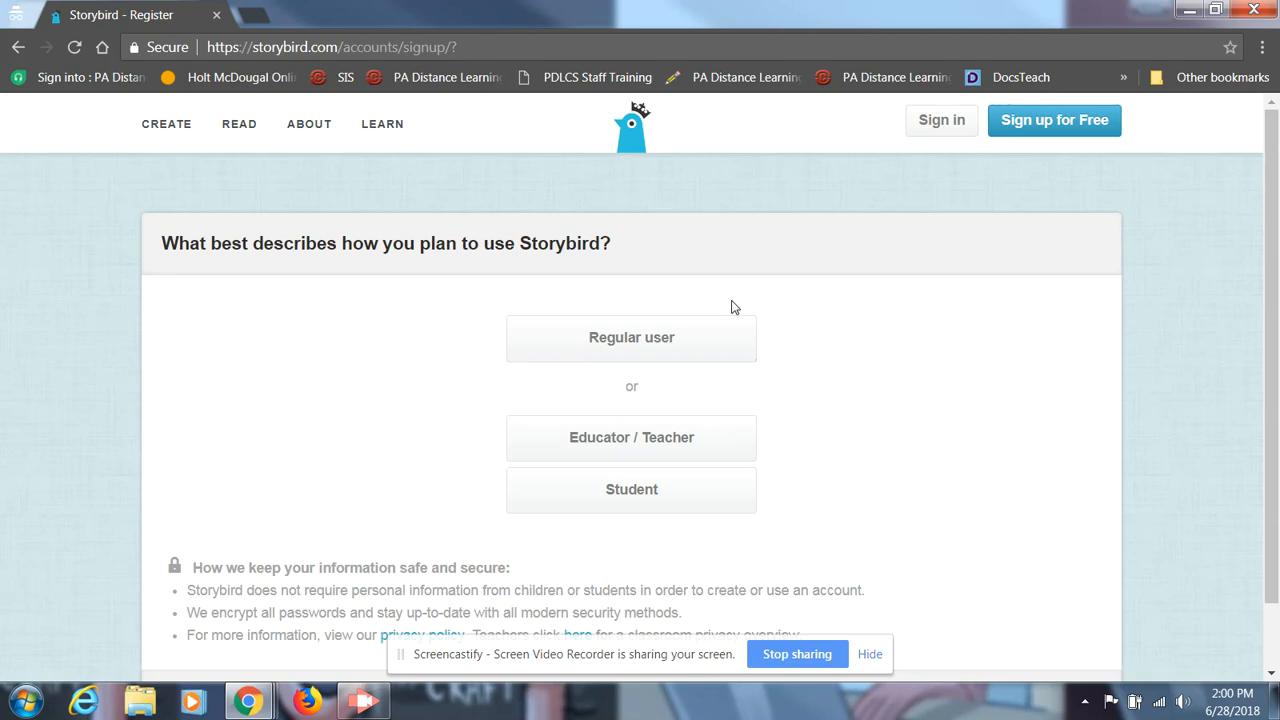
Step: Choose Regular user, age 13–18, and enter the username 'mythological', then correct it
click(631, 337)
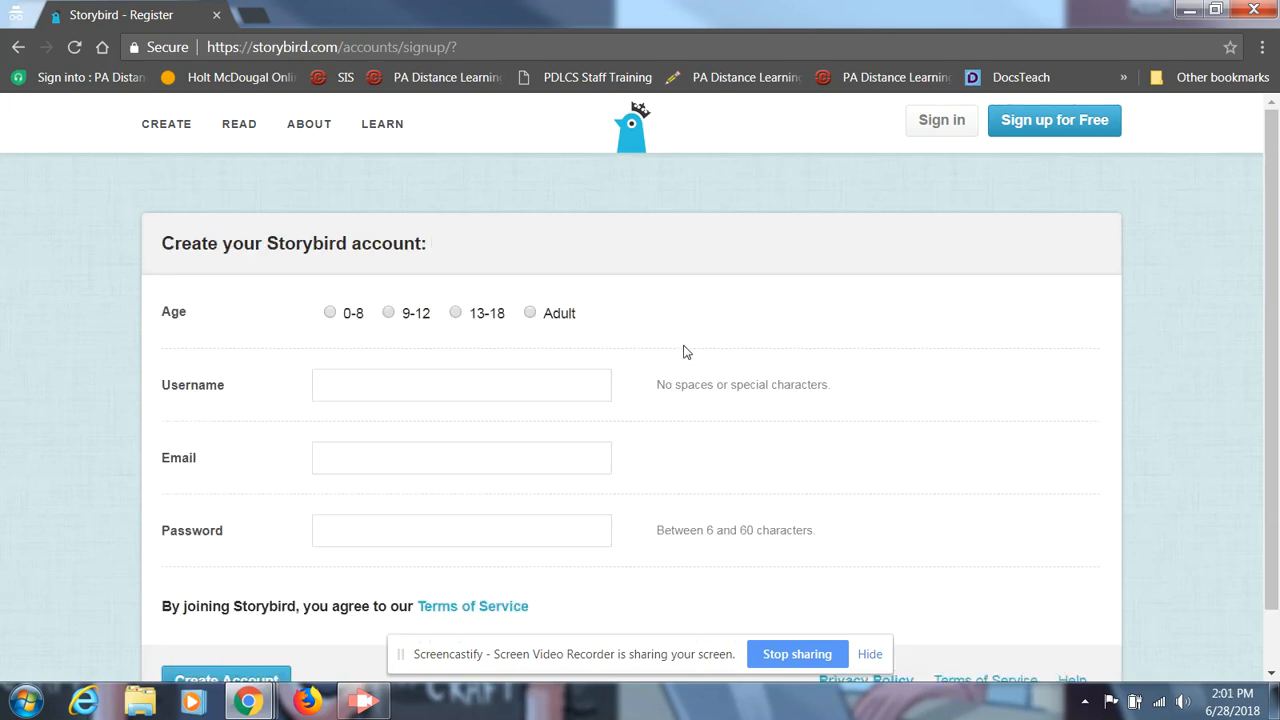
click(455, 312)
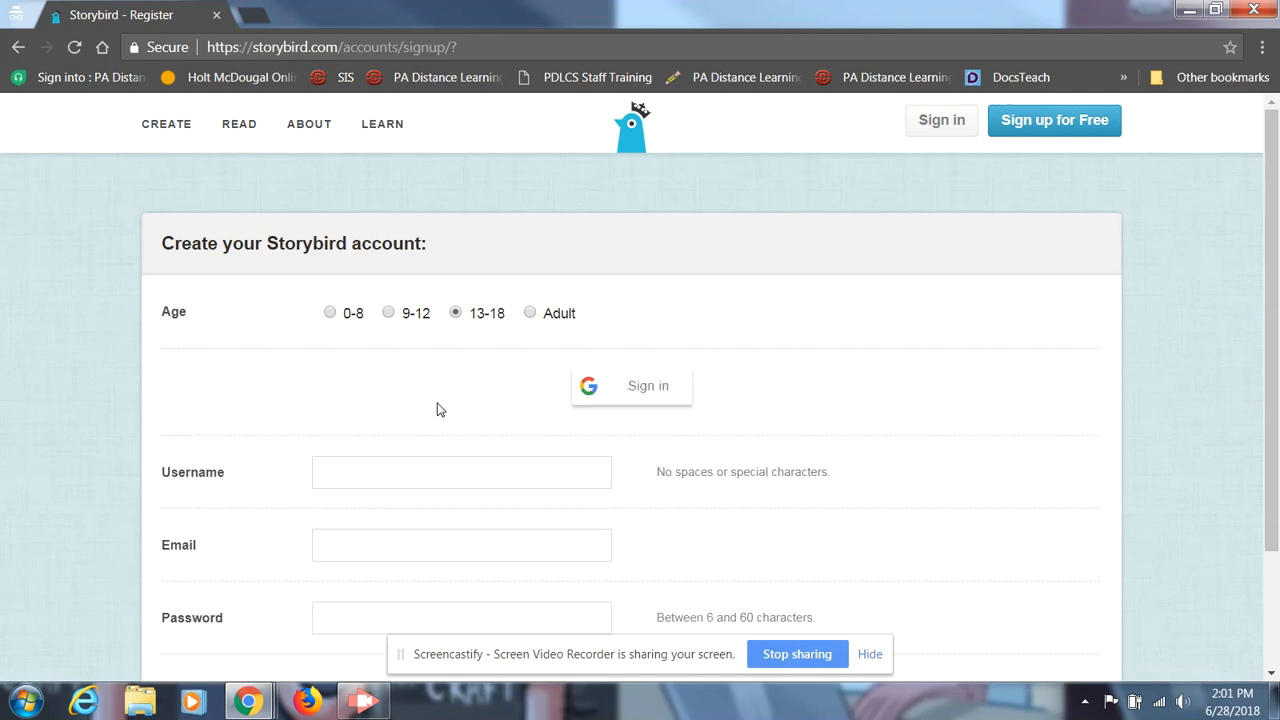
click(461, 472)
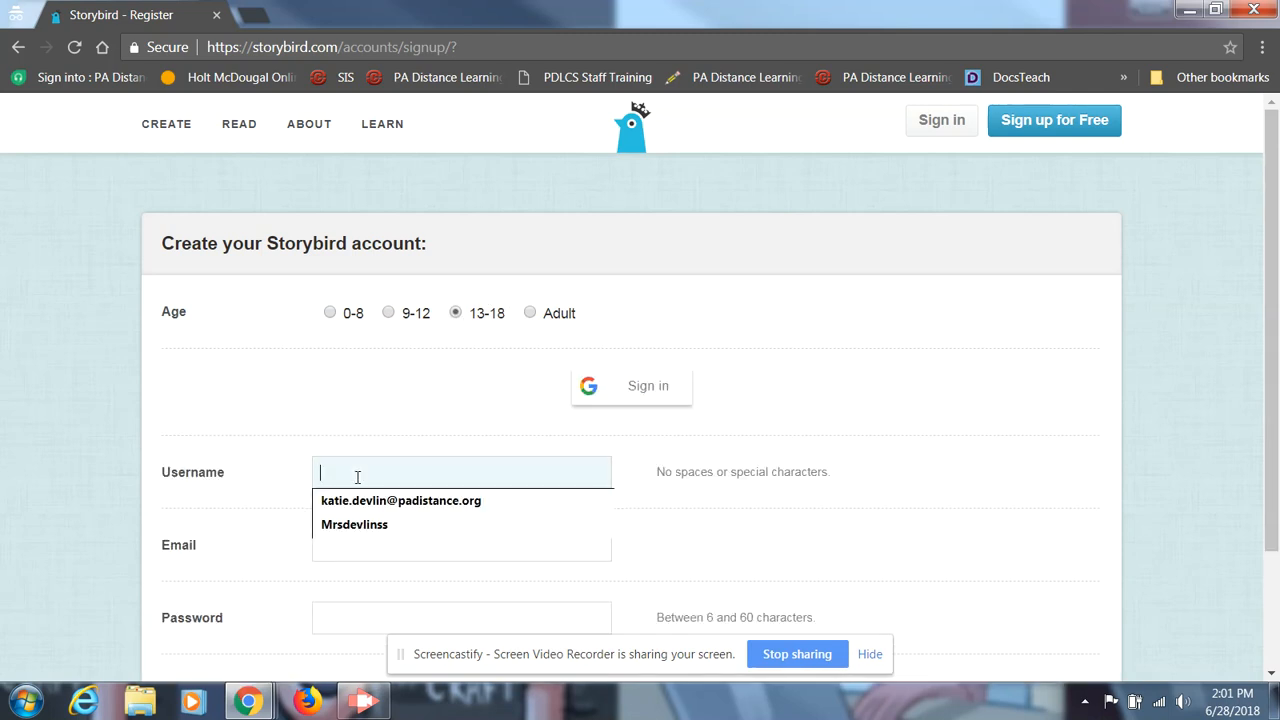
text(mythologicalnerd)
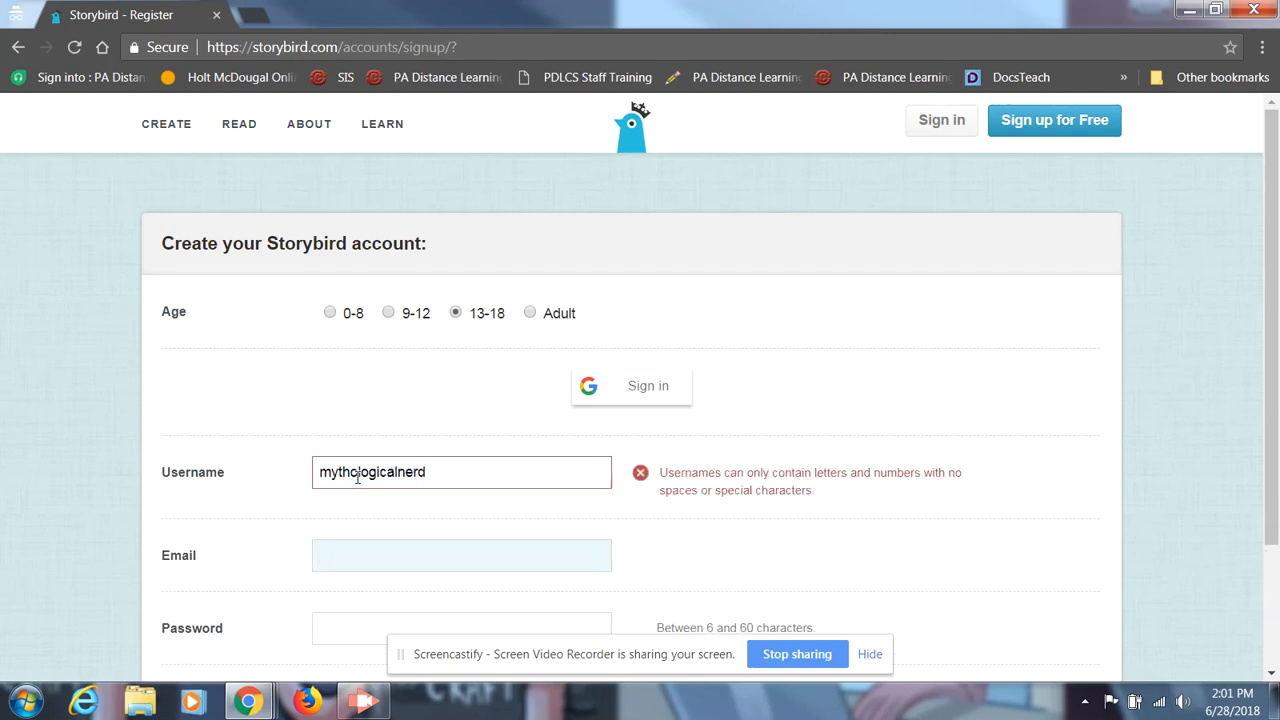
click(461, 471)
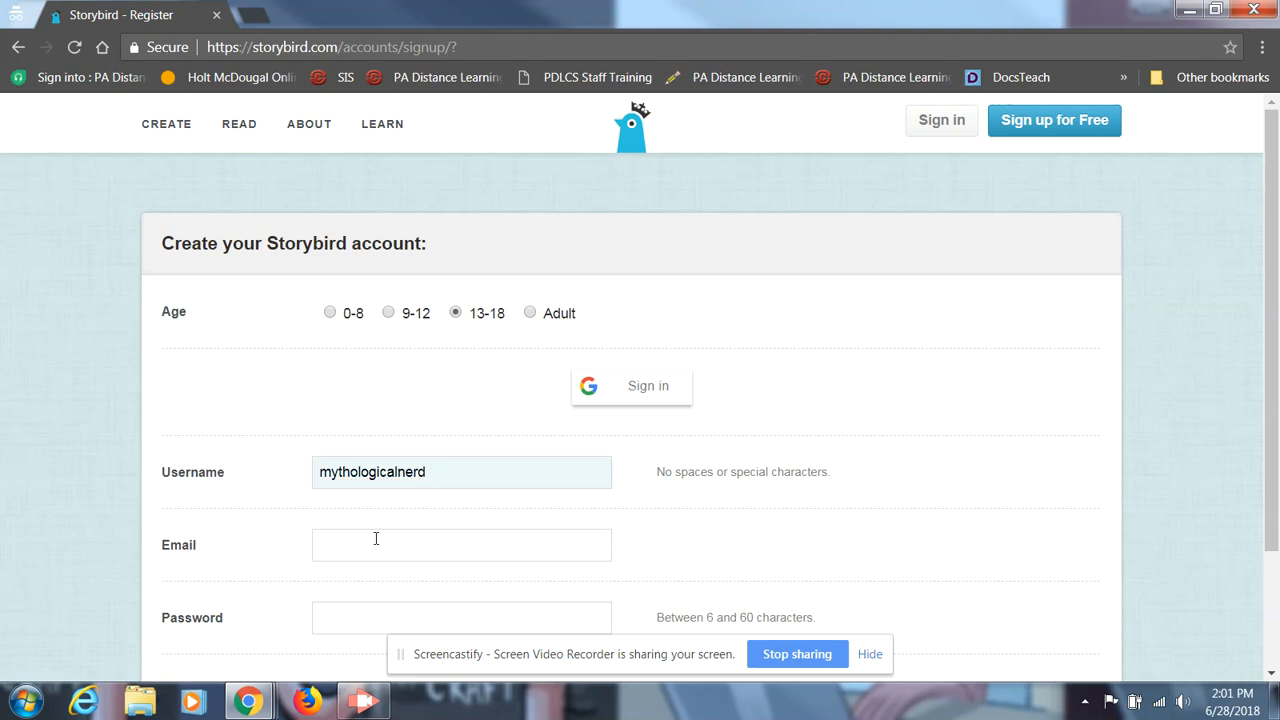
click(461, 544)
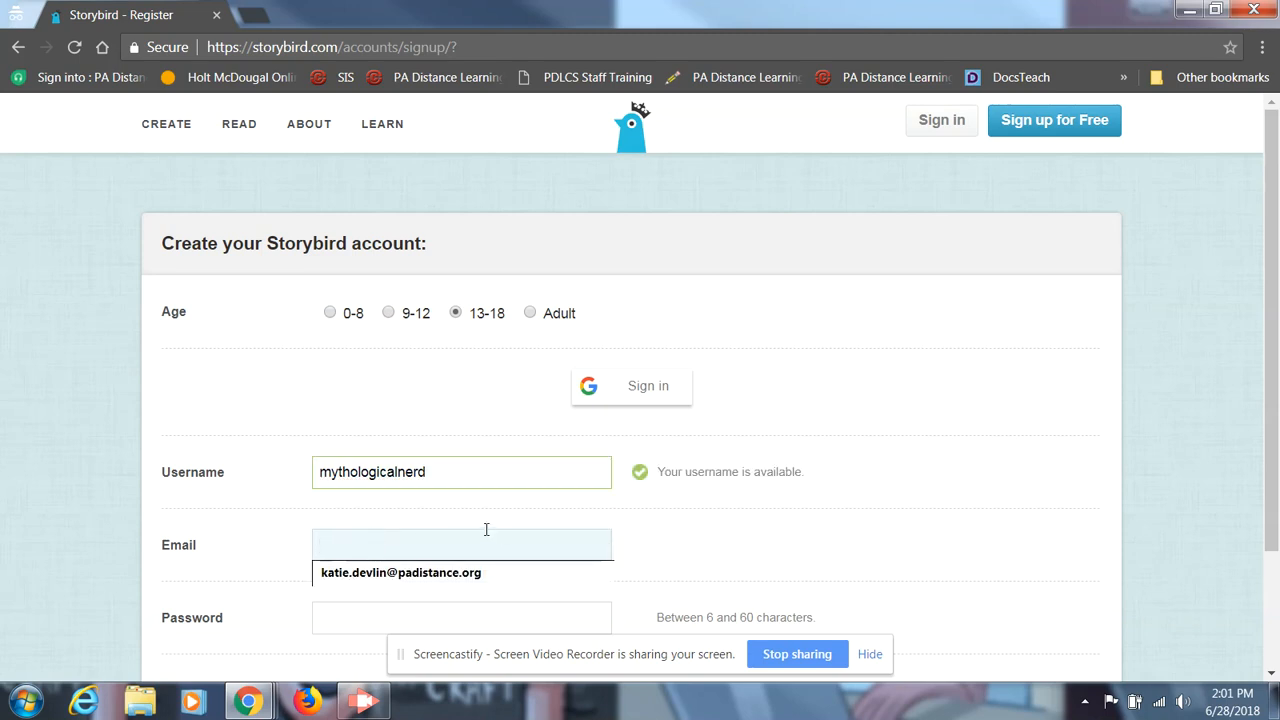
click(400, 572)
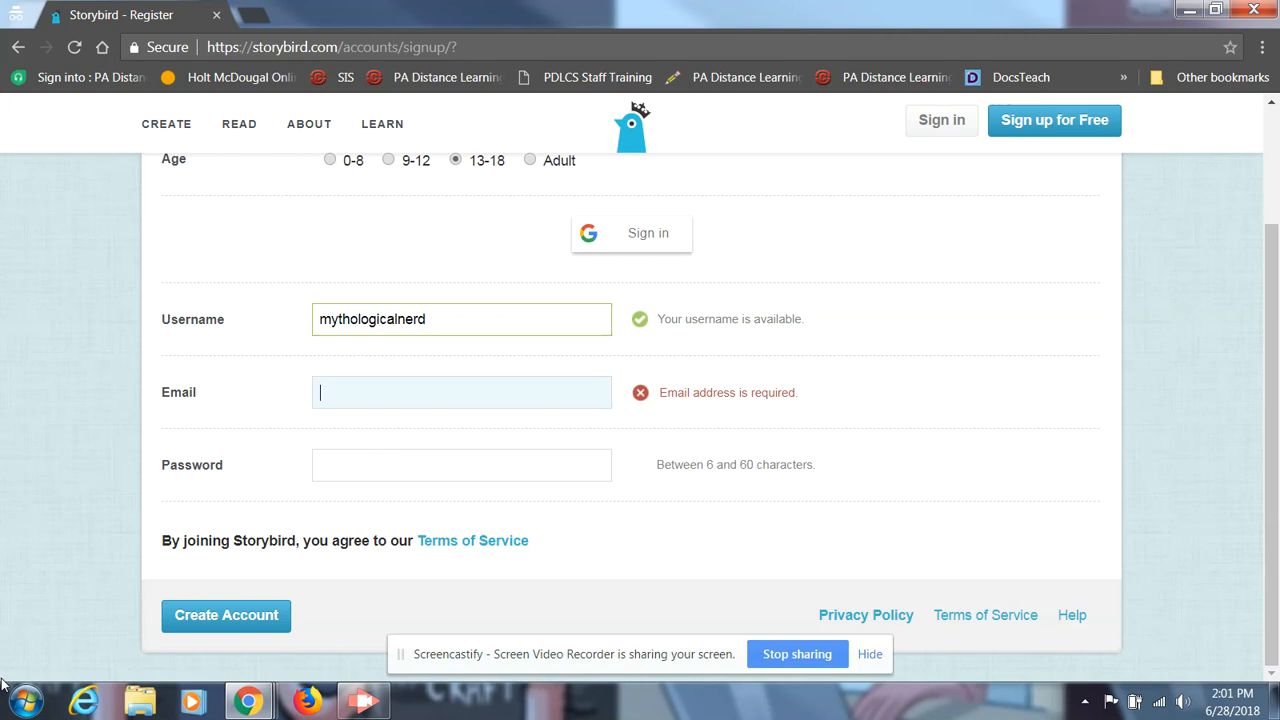
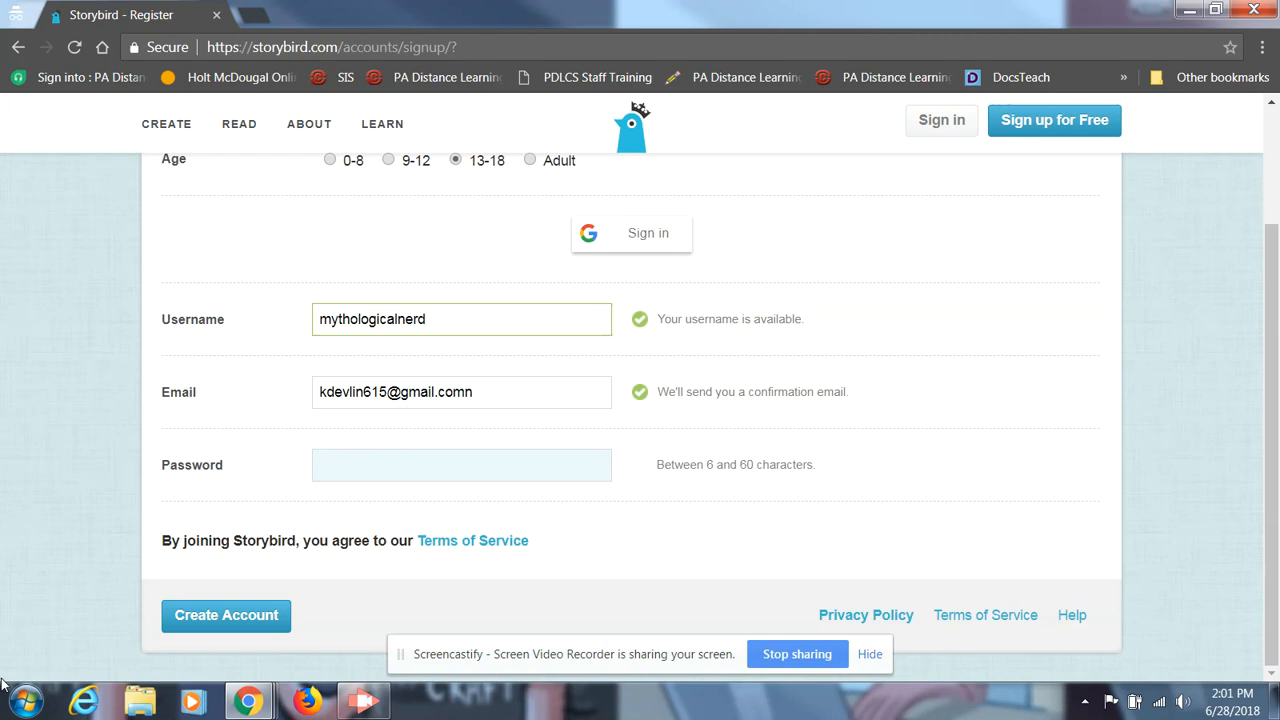
mouse_move(493, 415)
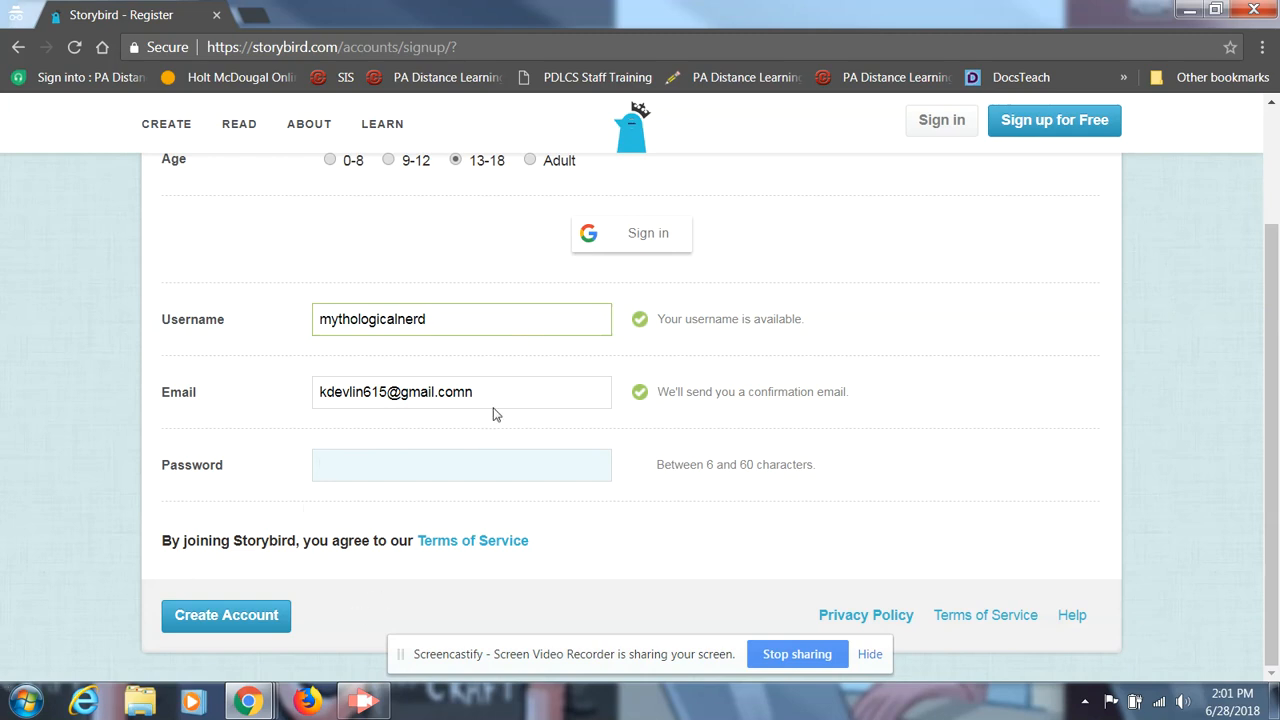
click(461, 464)
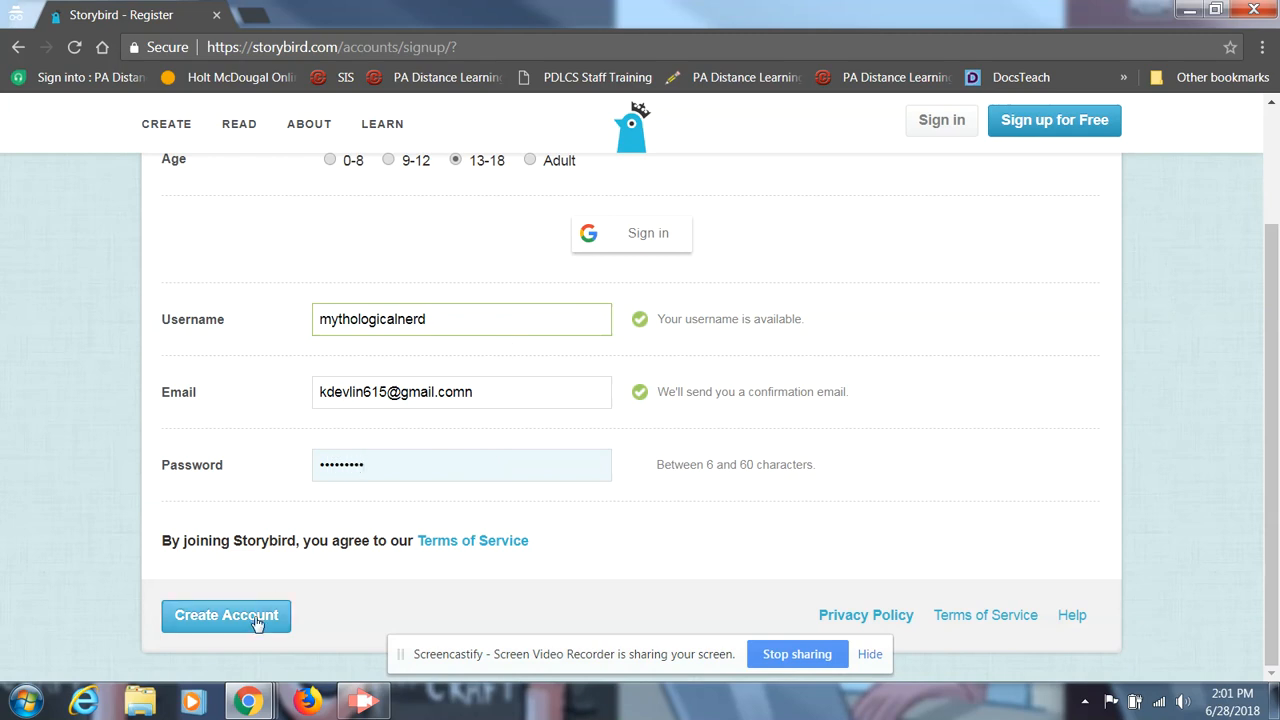
click(225, 615)
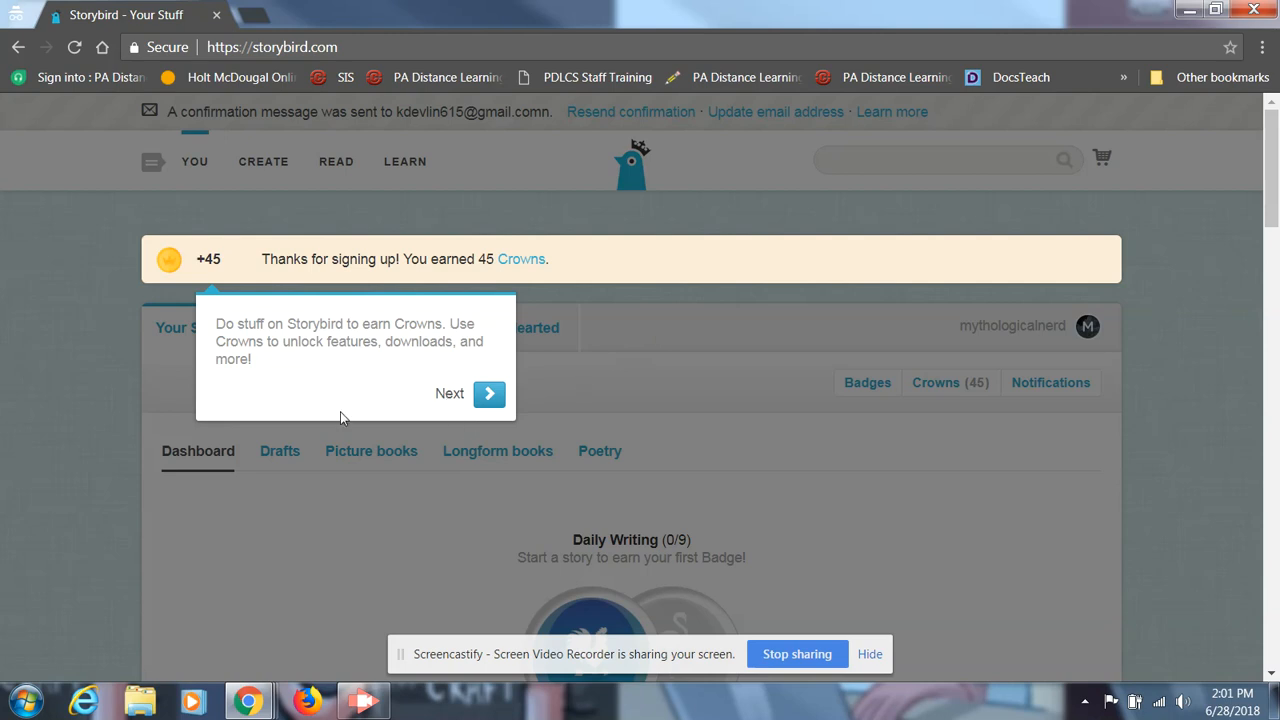
mouse_move(339, 389)
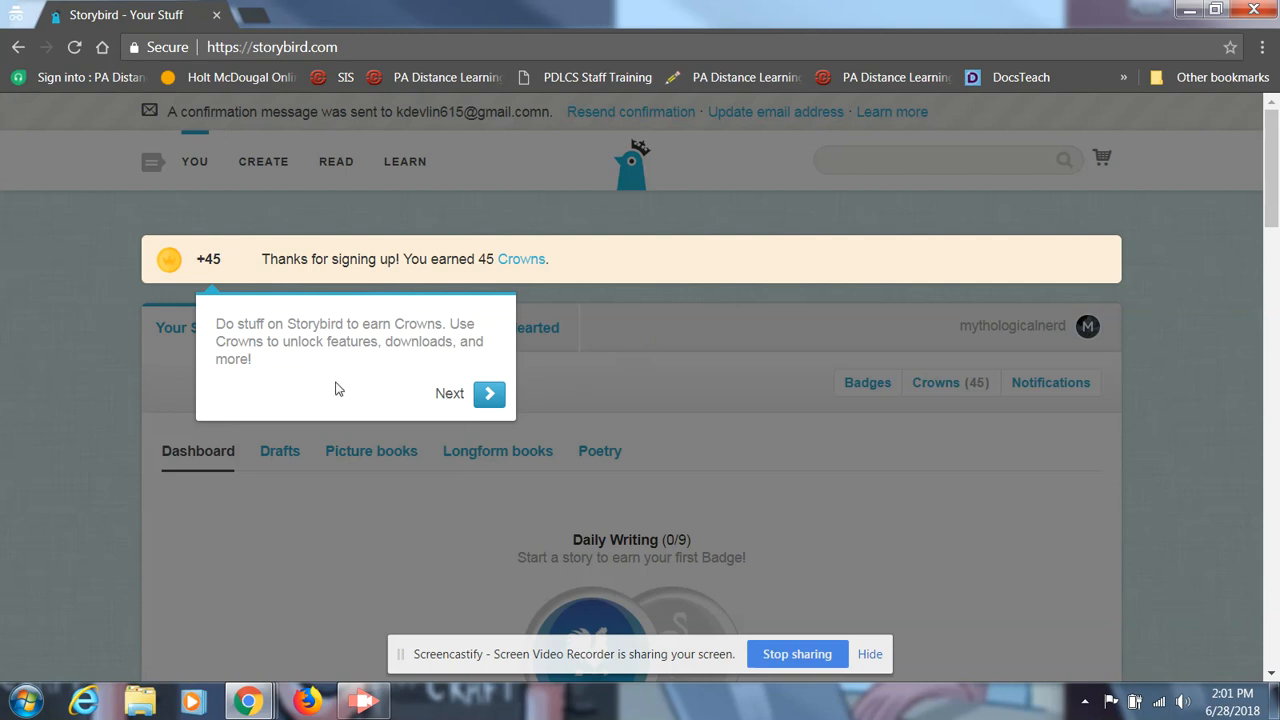
mouse_move(448, 408)
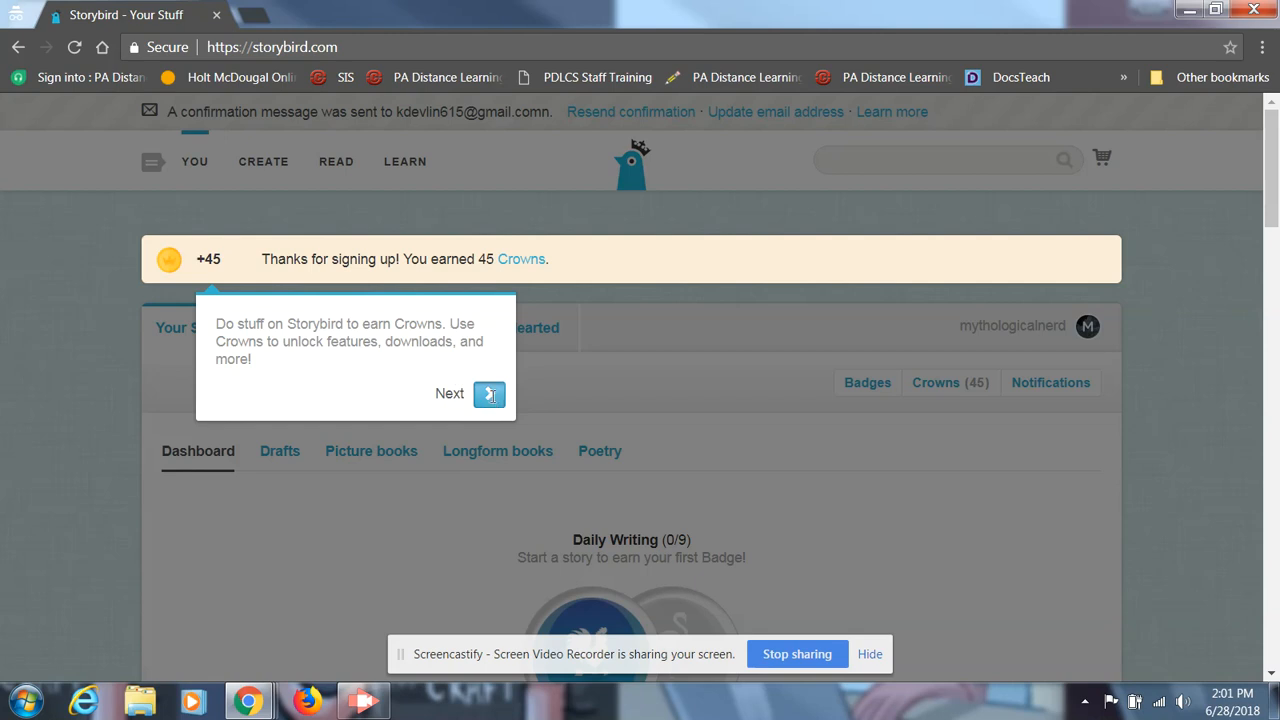
Step: Dismiss the Crowns tip and choose 'Show me' under Picture Books
click(489, 393)
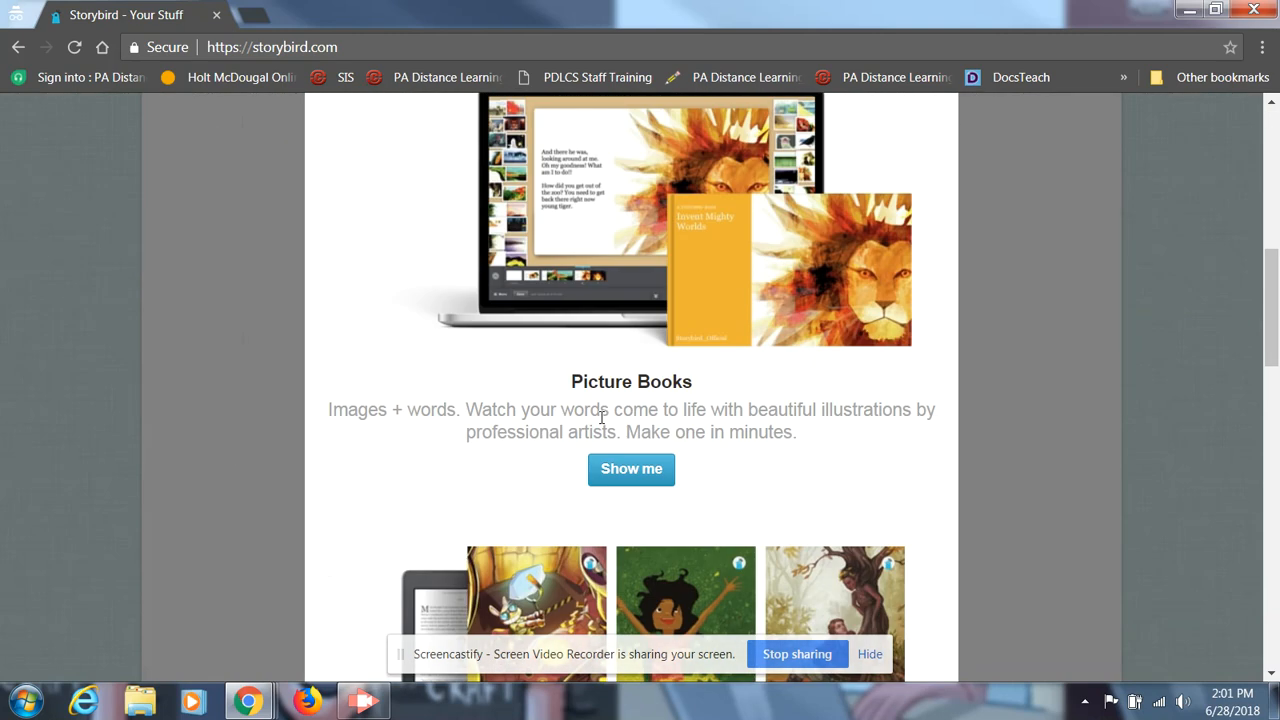
scroll(down, 3)
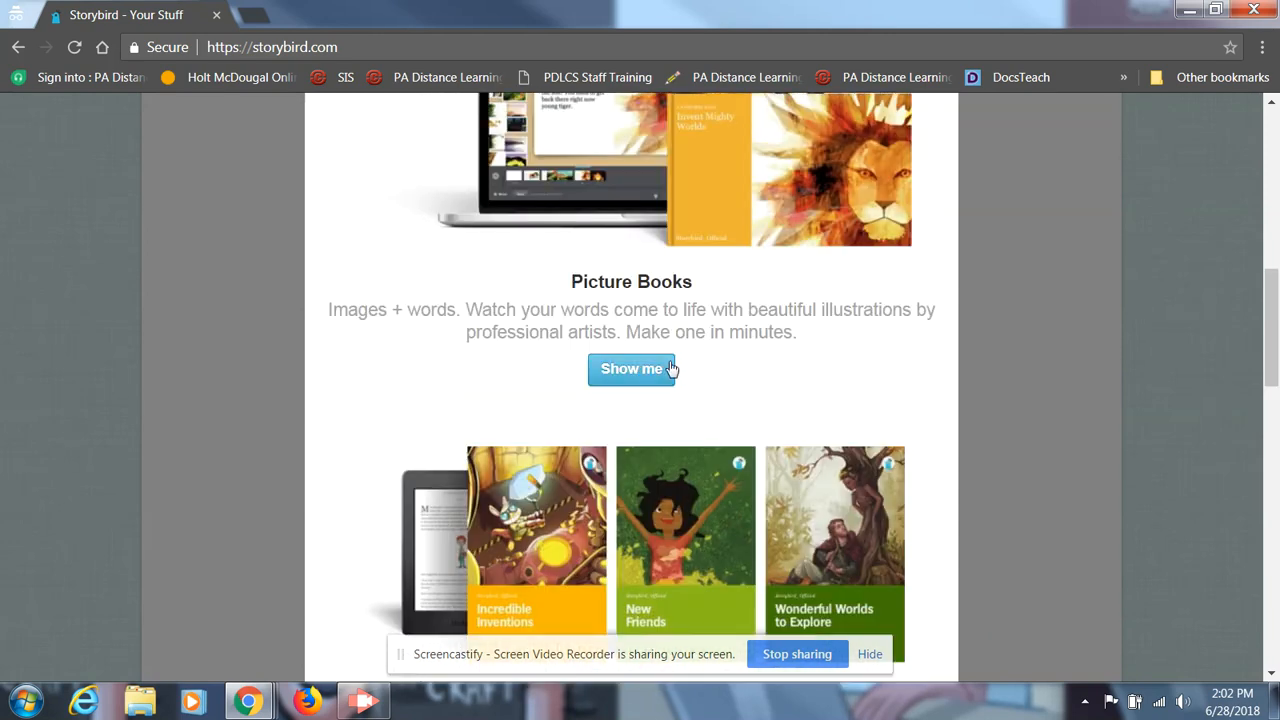
click(631, 369)
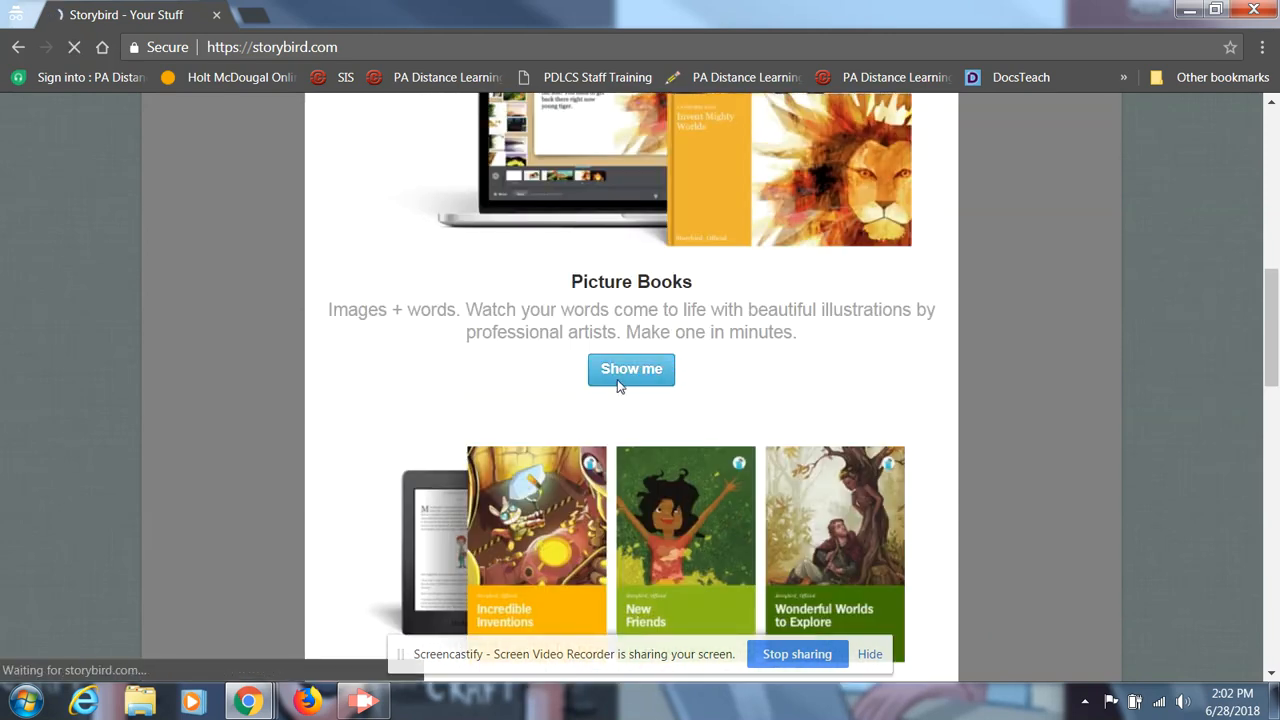
Step: Open the Invent Mighty Worlds example and advance to 'Create your own'
click(631, 369)
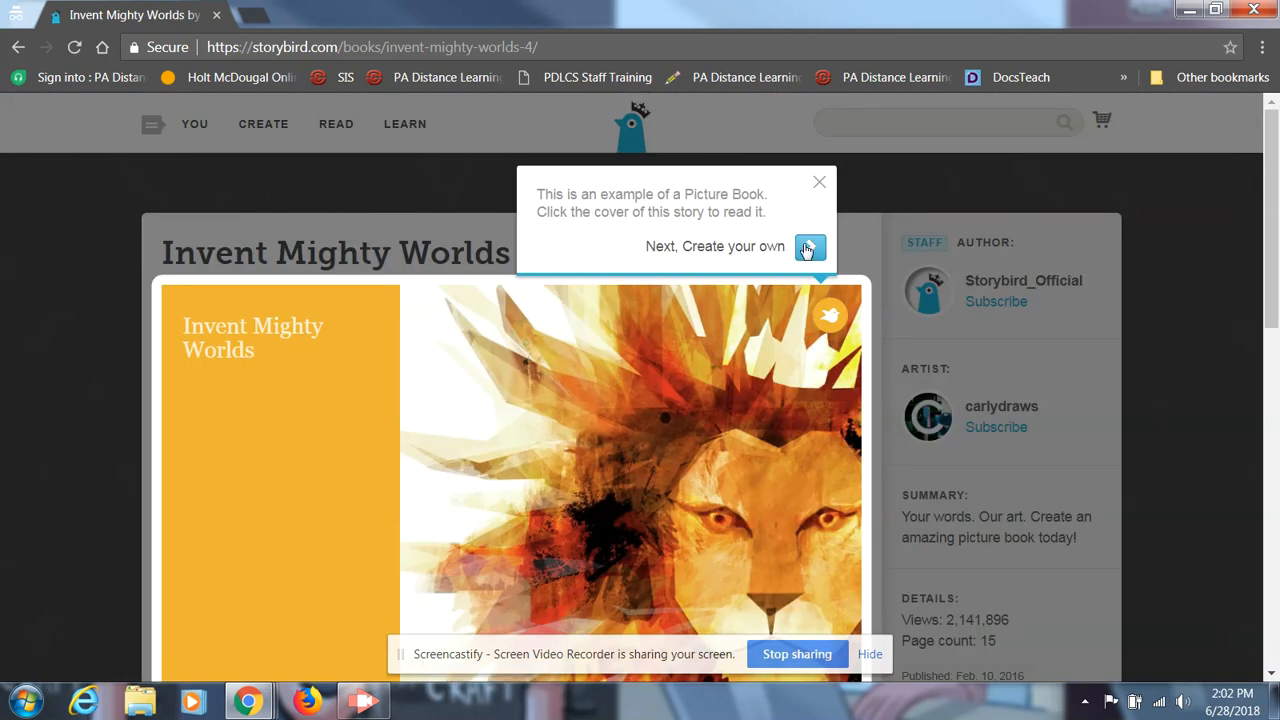
click(810, 247)
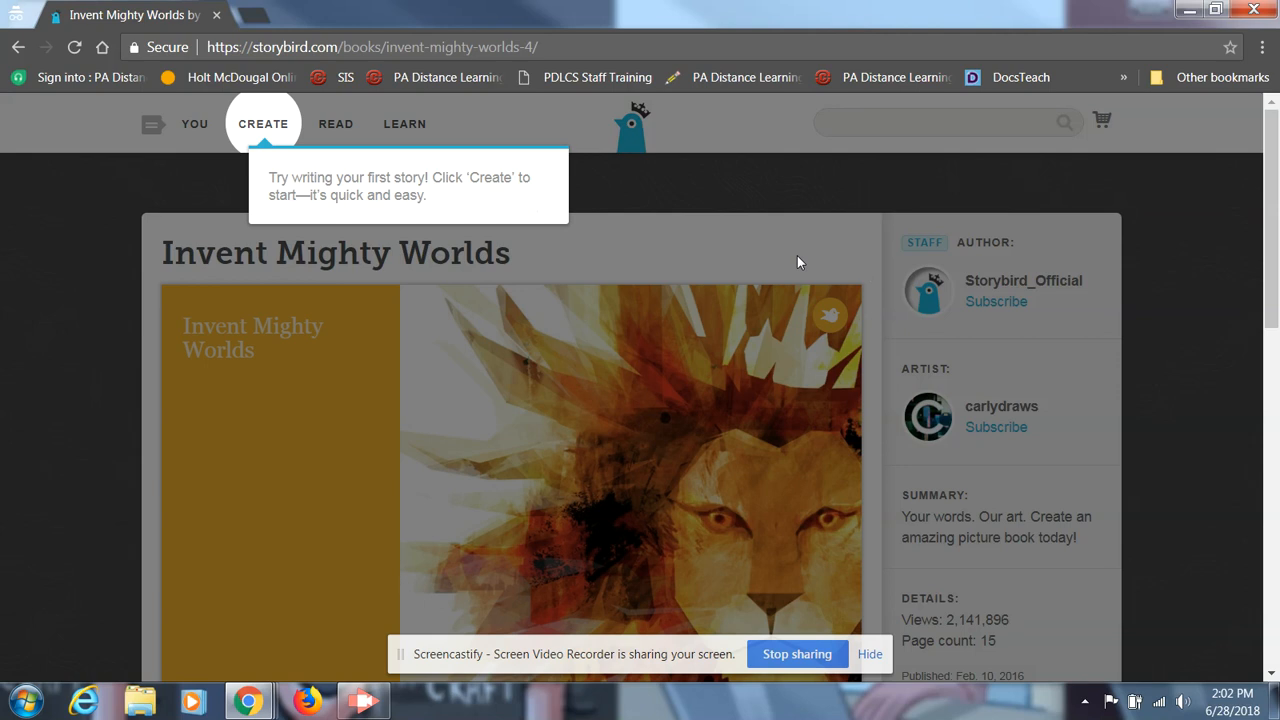
mouse_move(262, 135)
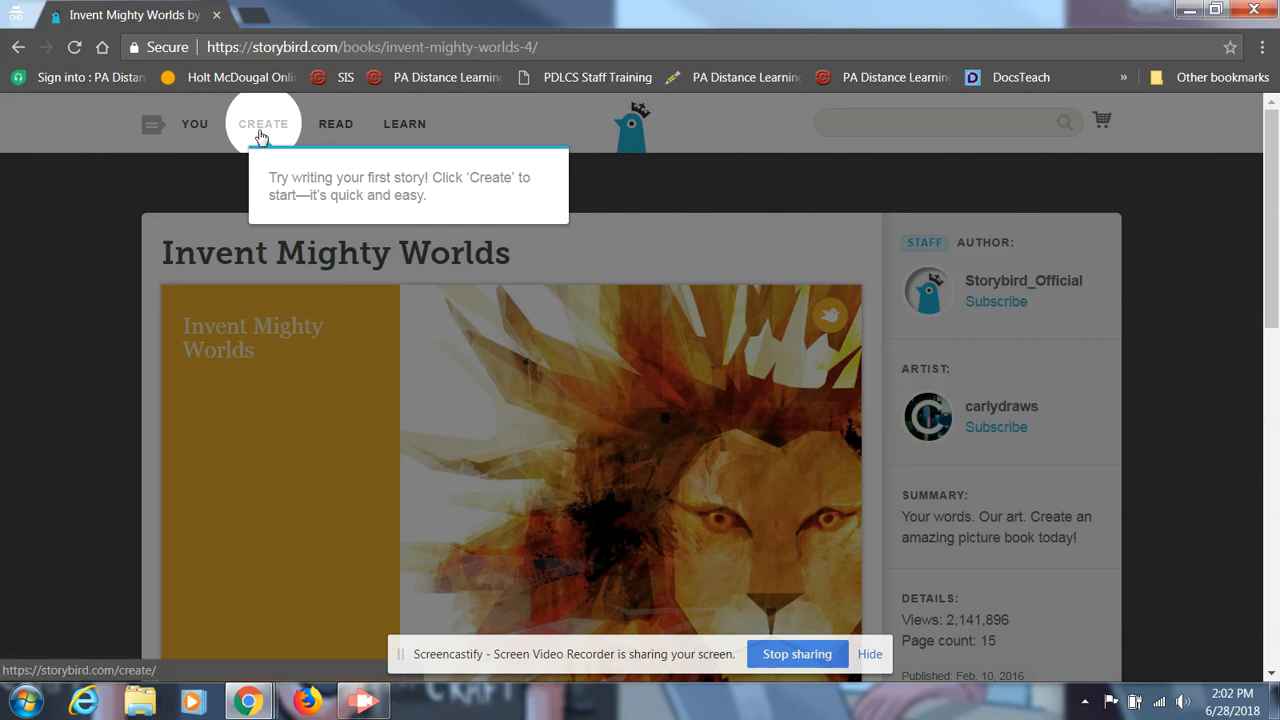
Step: Open the Create page and scroll the art gallery to the purple monster artwork
click(263, 124)
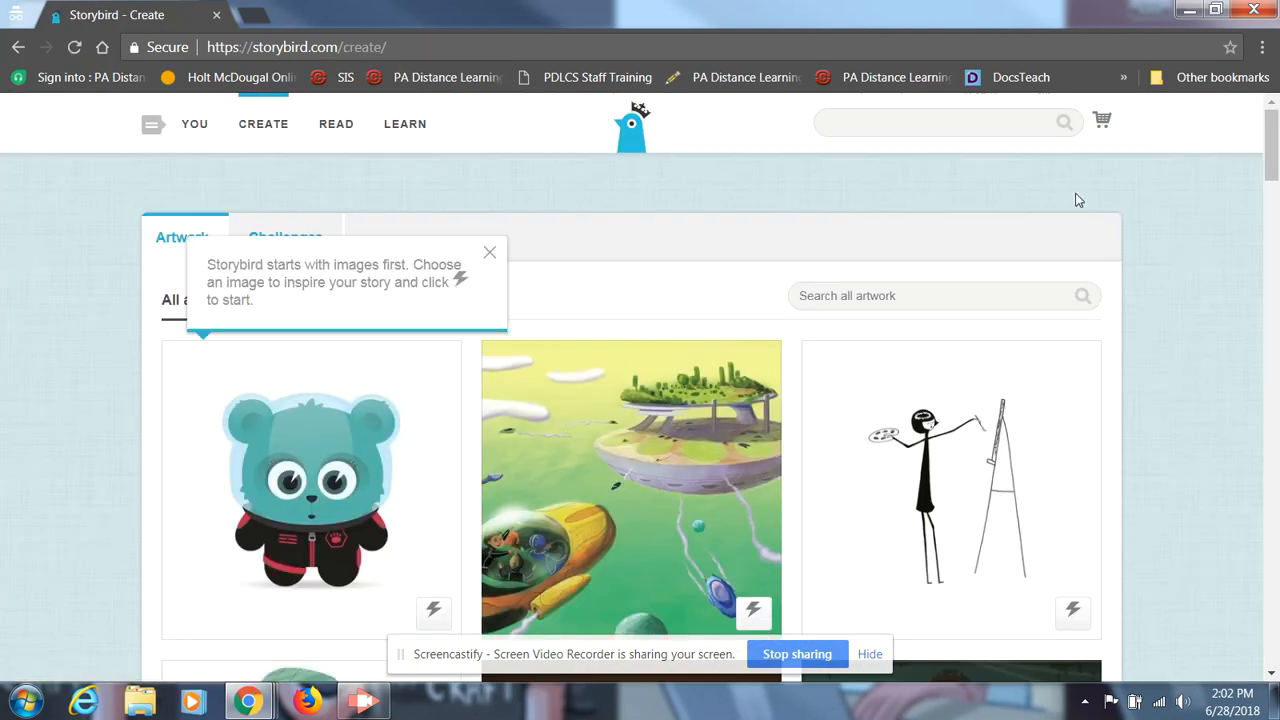
scroll(down, 3)
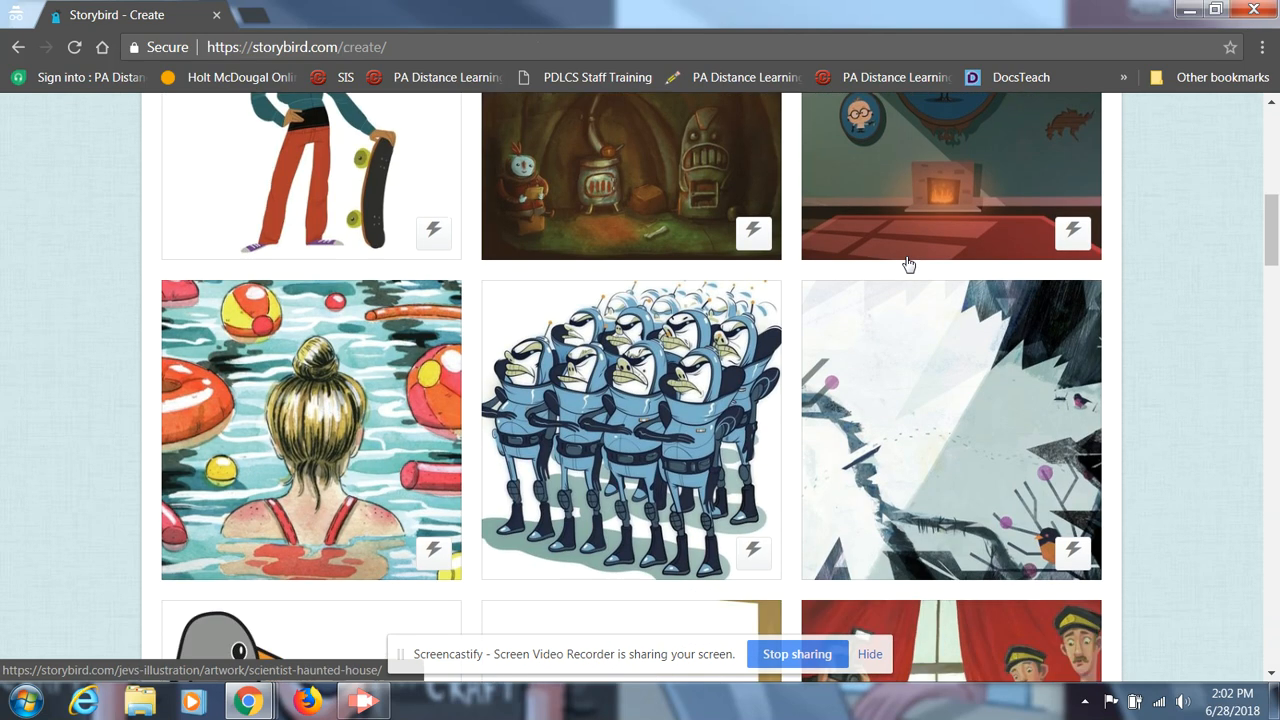
scroll(down, 3)
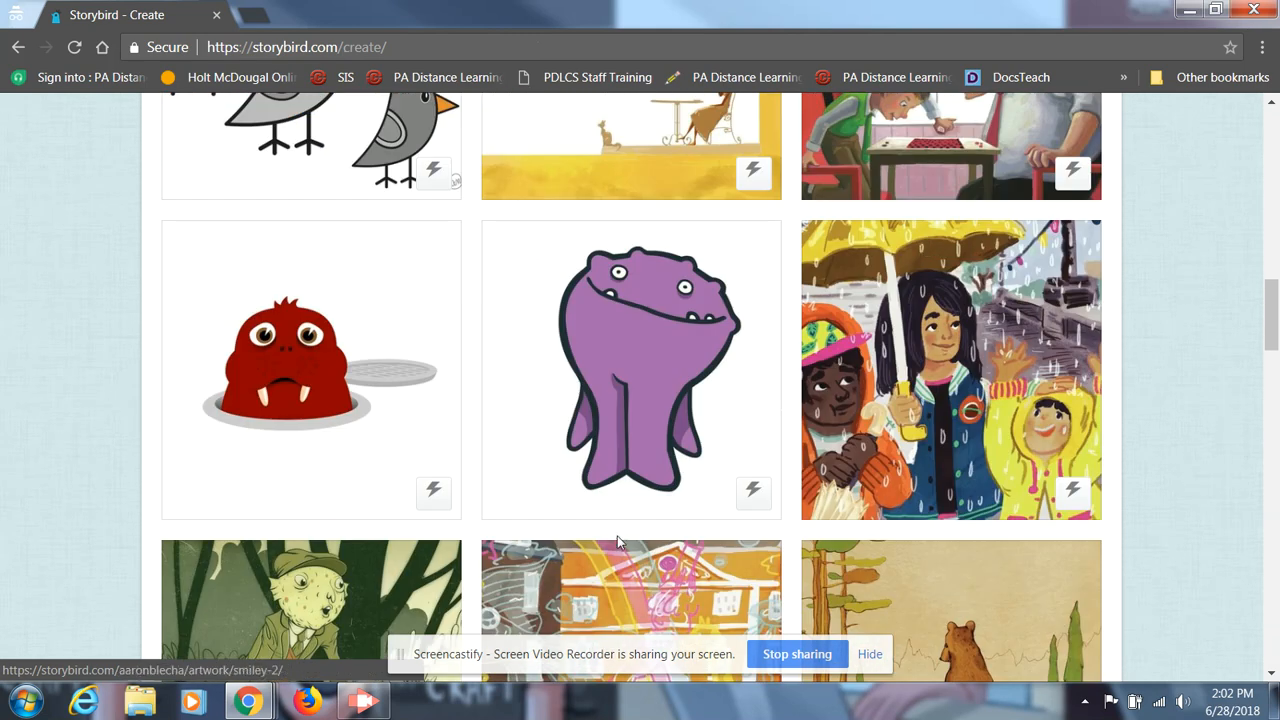
scroll(down, 3)
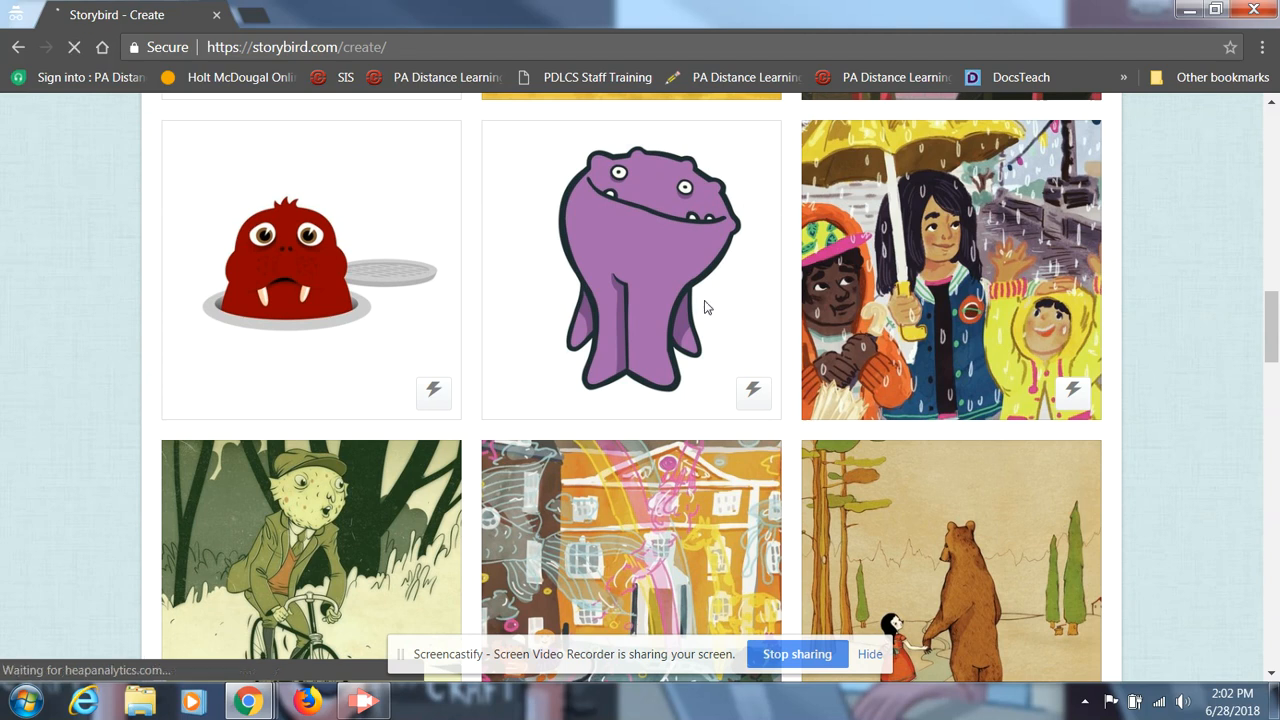
Step: Open the Smiley artwork and show its Longform Book, Picture Book and Poem options
click(631, 270)
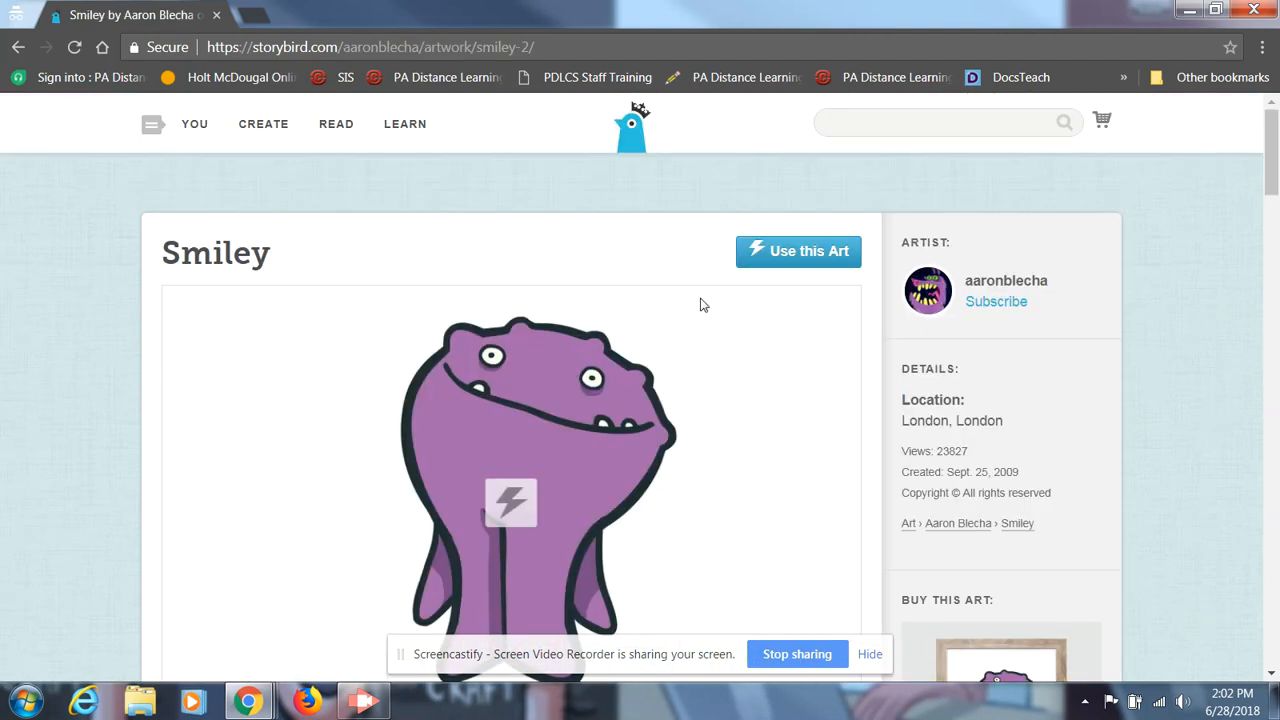
scroll(down, 3)
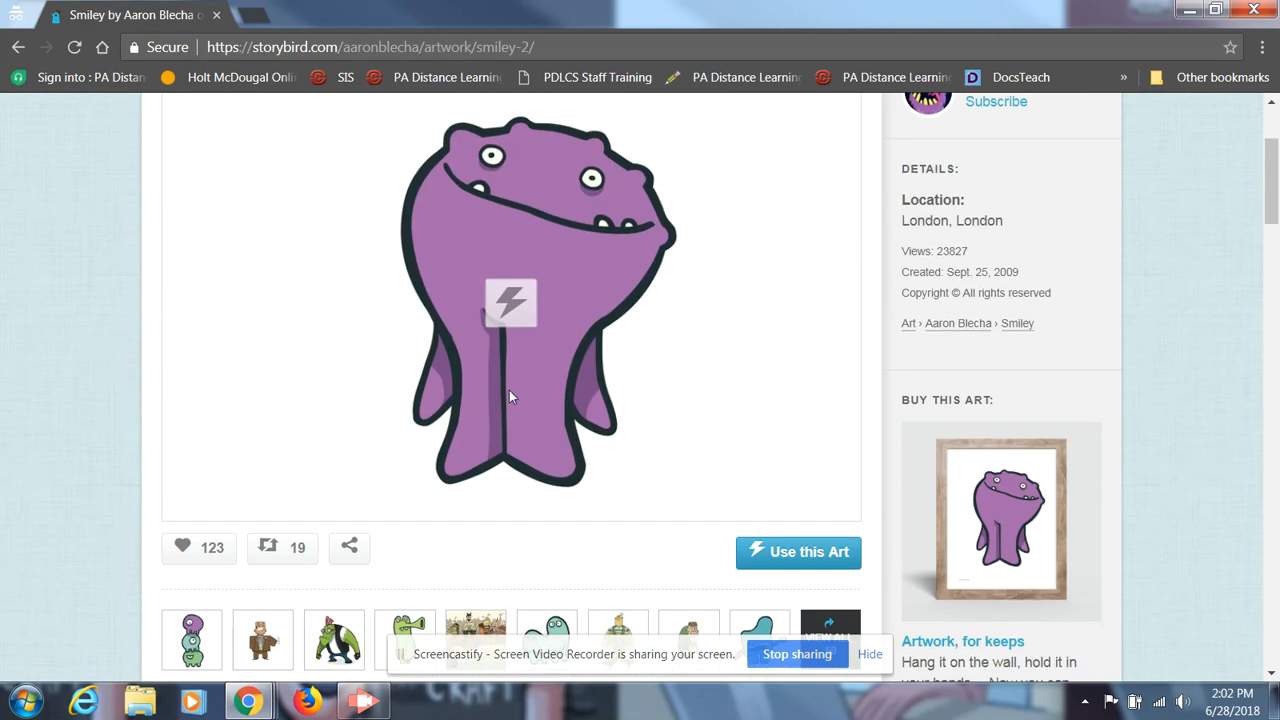
scroll(up, 3)
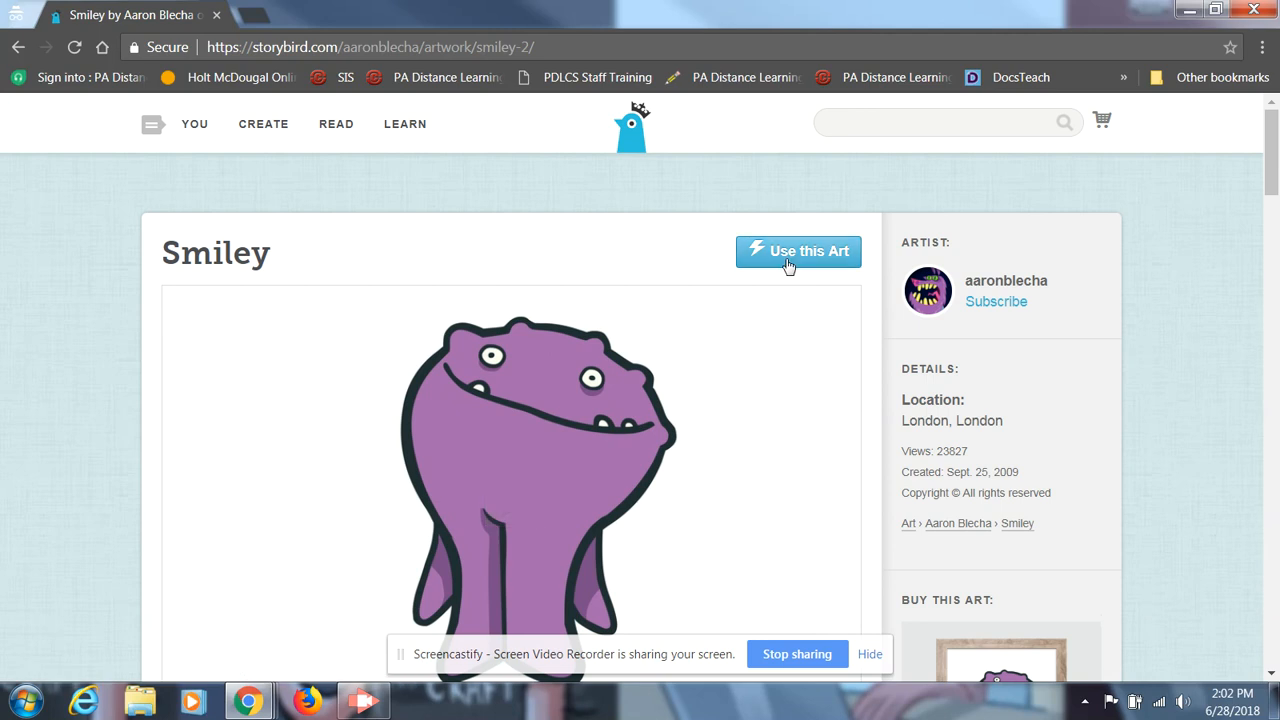
click(798, 251)
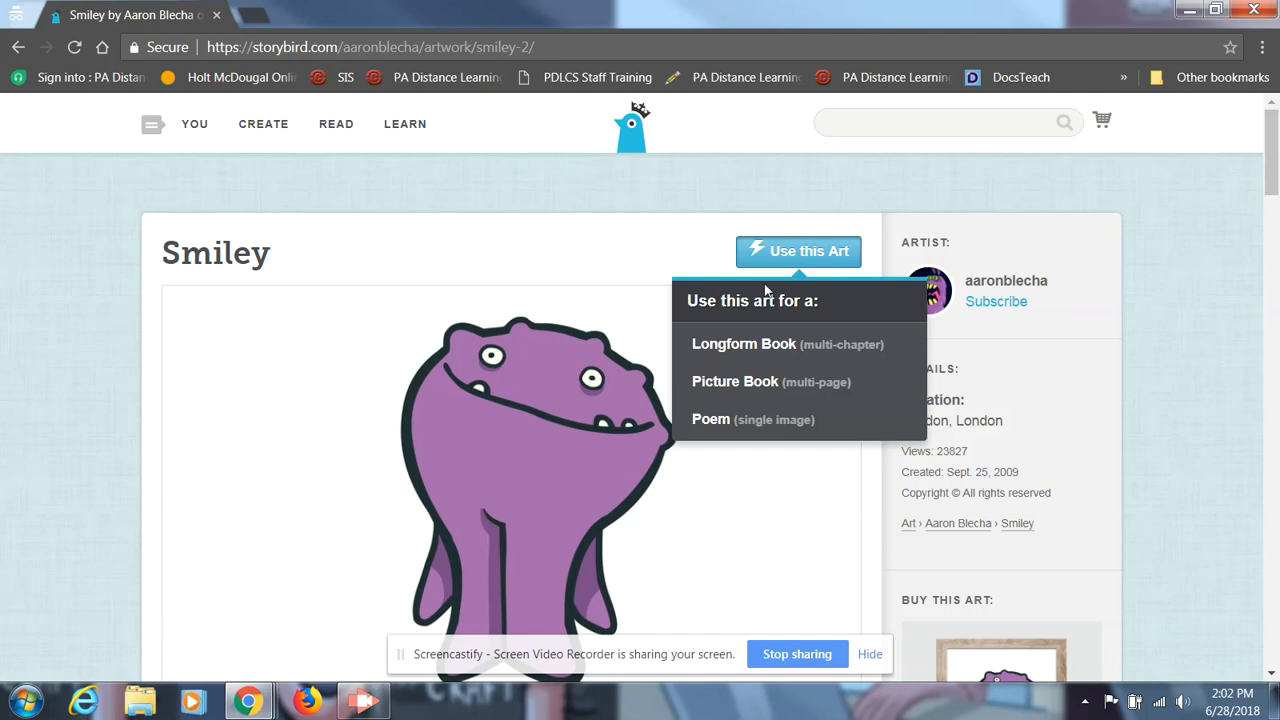
mouse_move(735, 381)
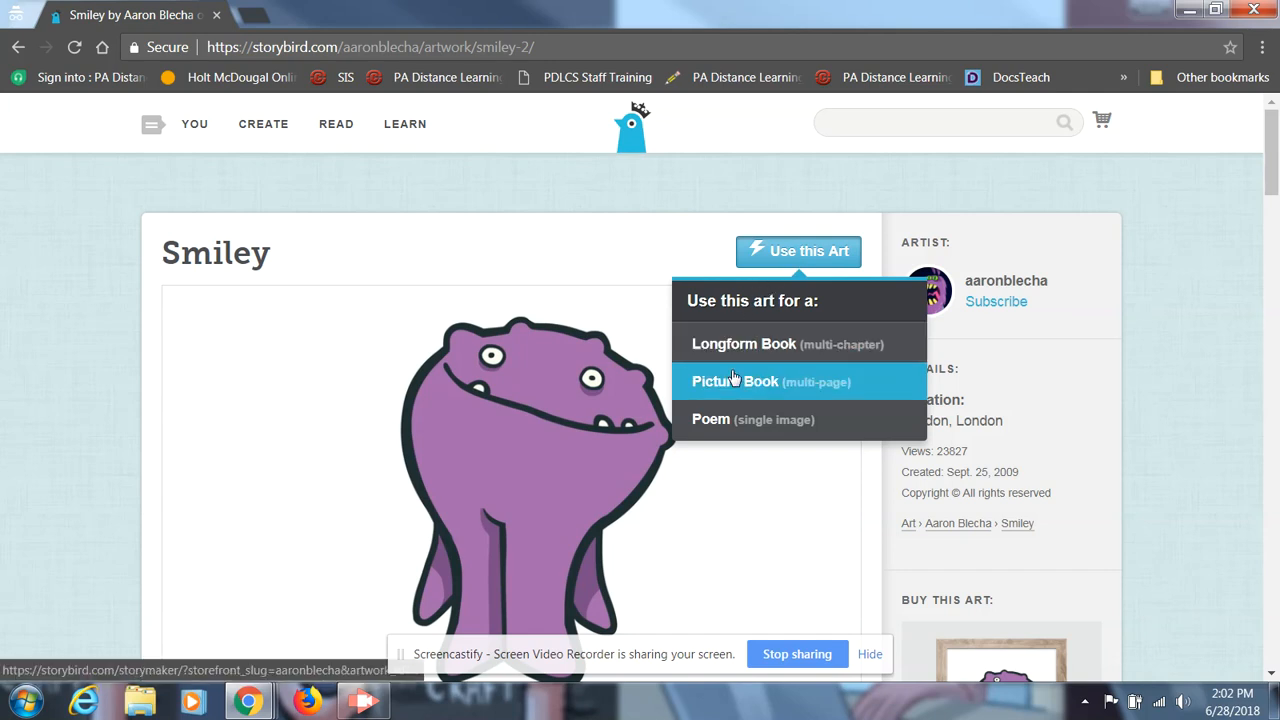
Step: Start a multi-page Picture Book and title the cover "There's a monster outside!"
click(735, 381)
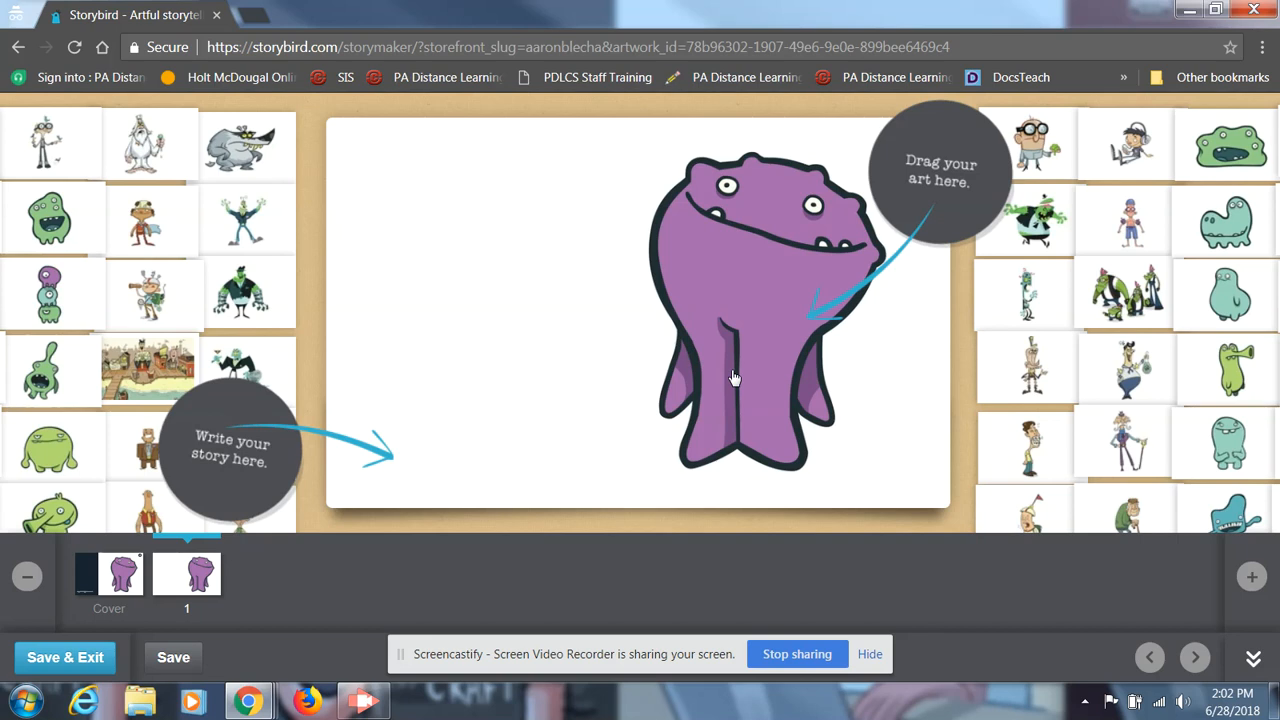
mouse_move(221, 550)
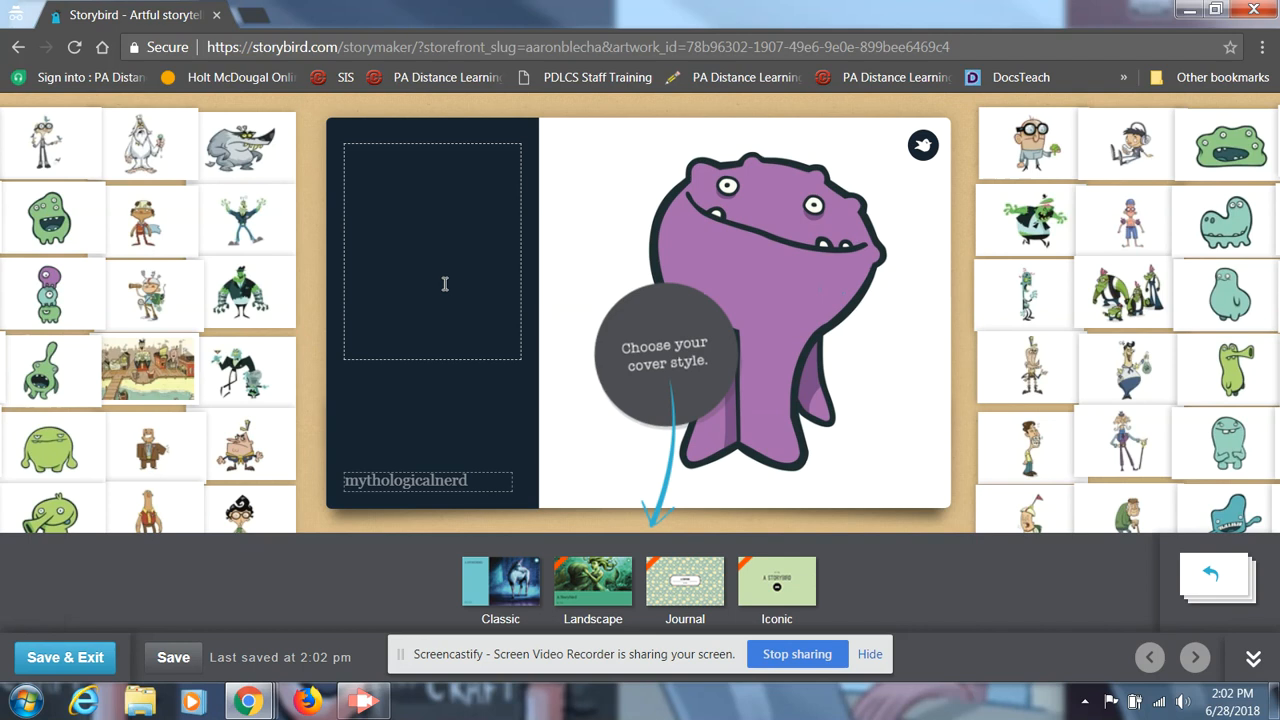
text(There's a mons)
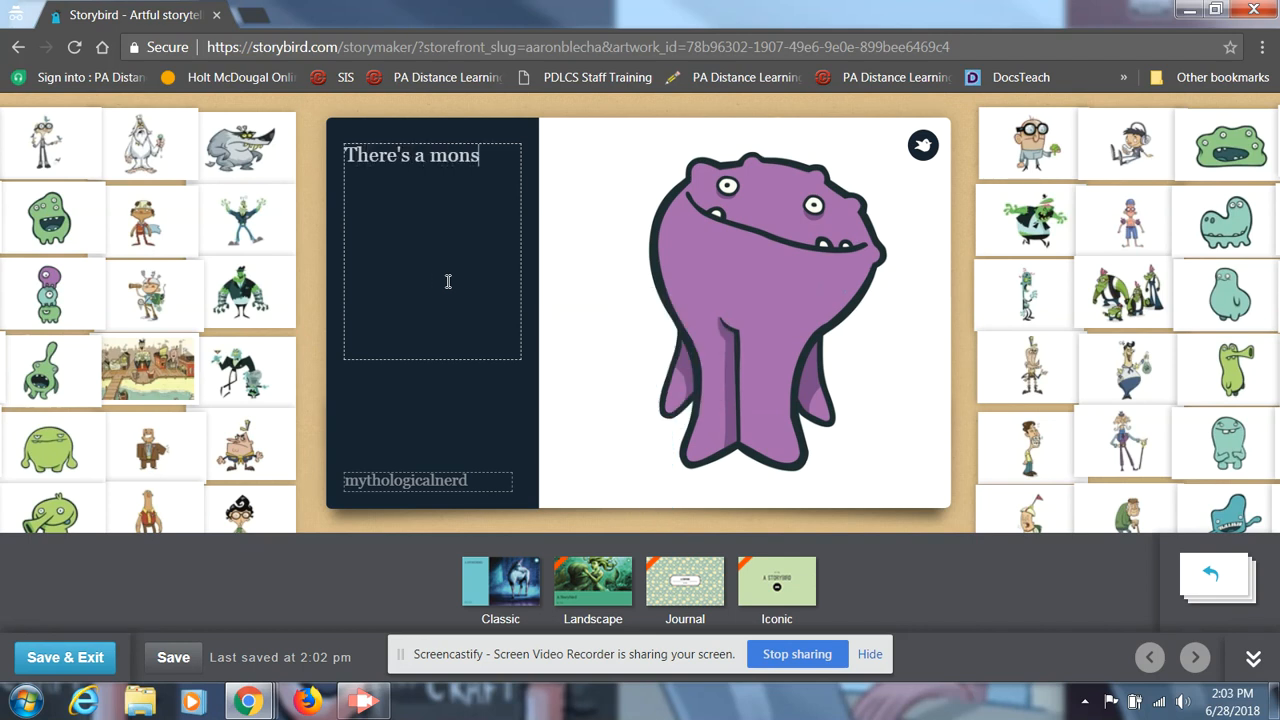
text(ter outside!)
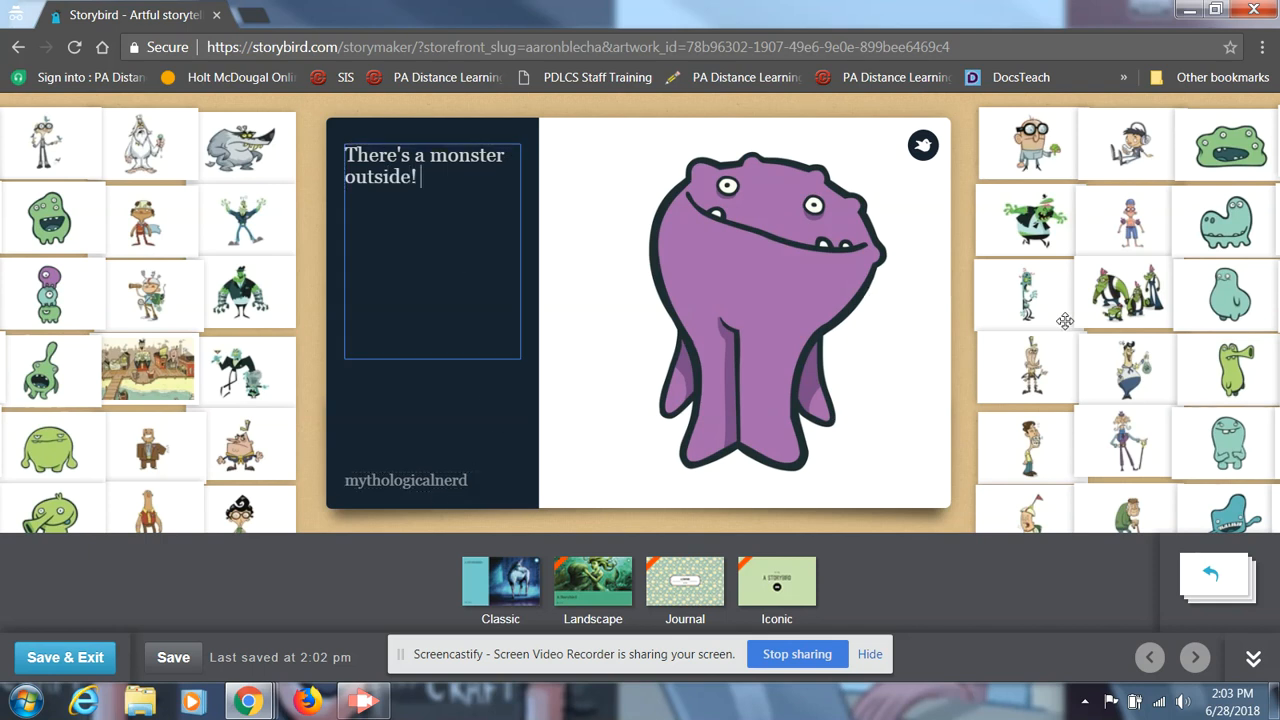
mouse_move(173, 657)
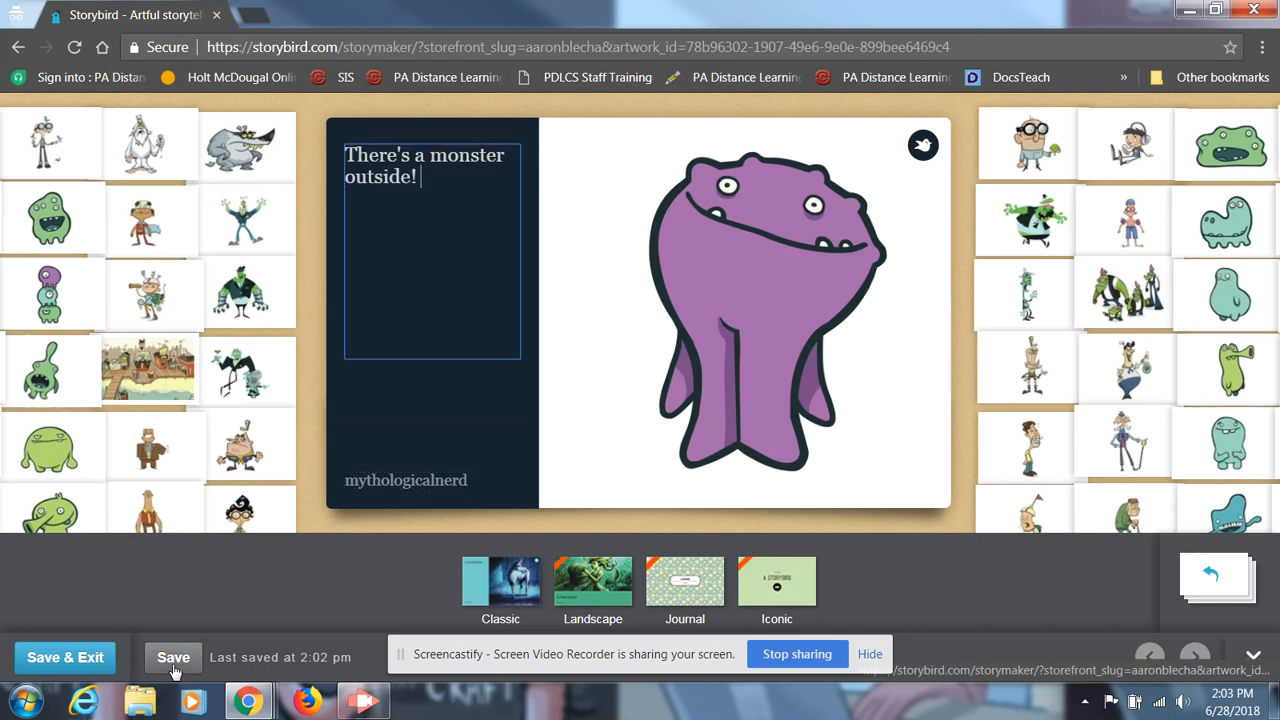
Step: Save the cover, put the stacked three-monster art on page 1, and add page 2
click(173, 657)
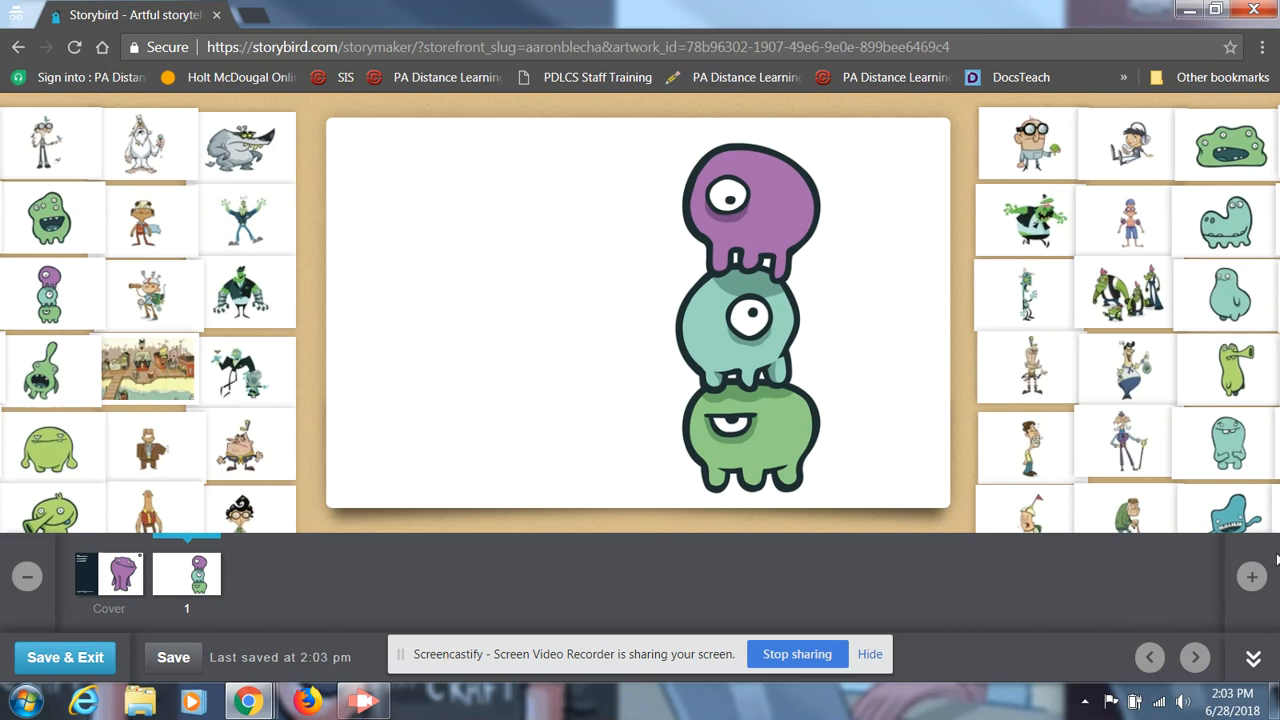
click(1251, 576)
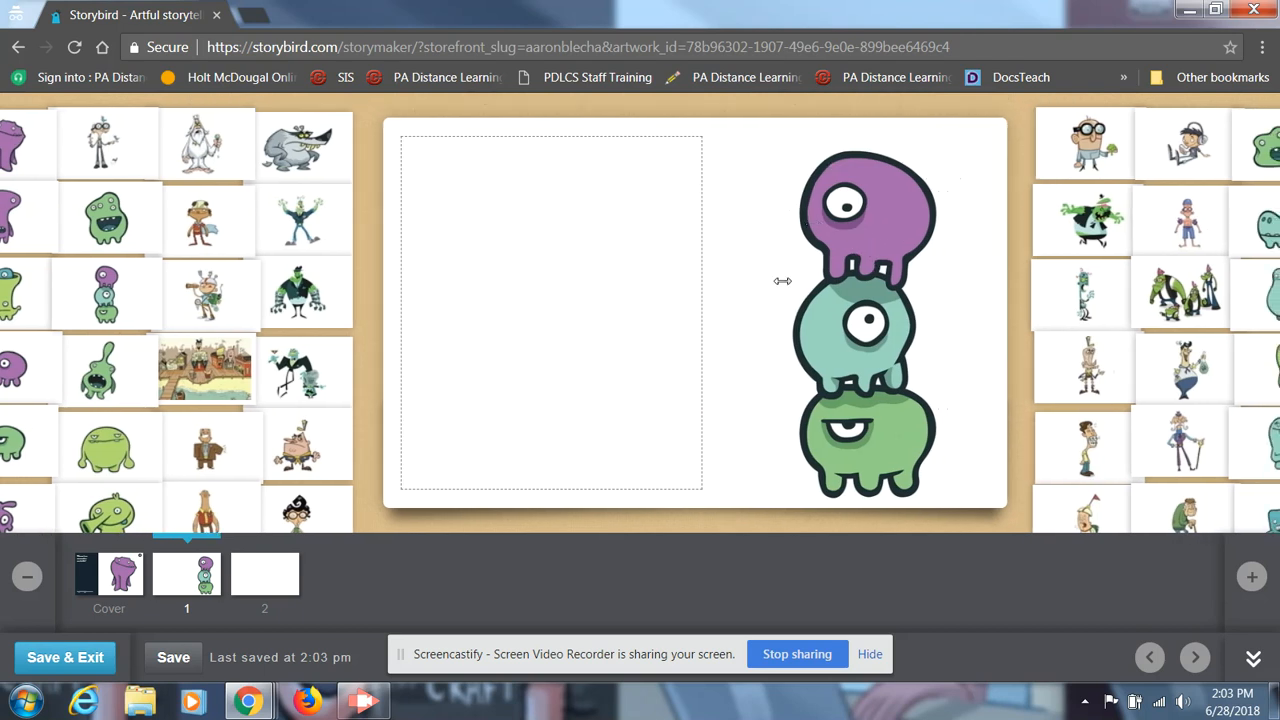
Step: Type "You'll type your information in!" into page 1's text box
text(Y)
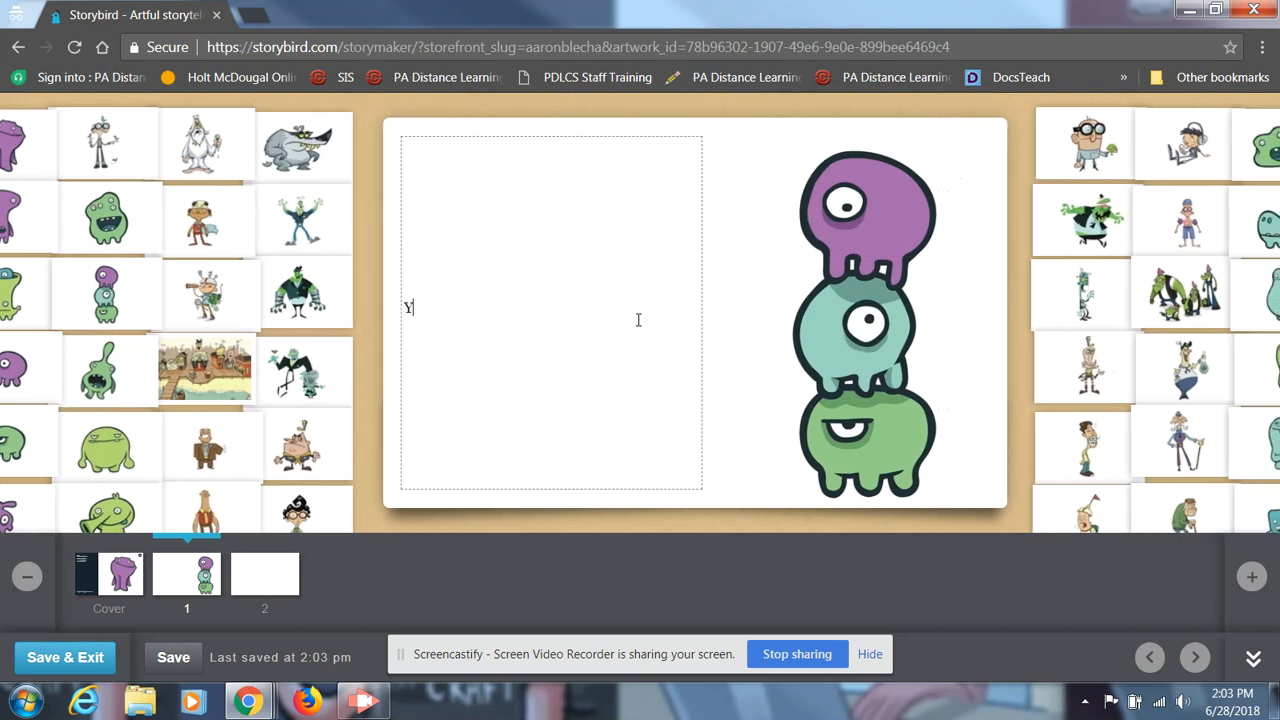
text(ou'll t)
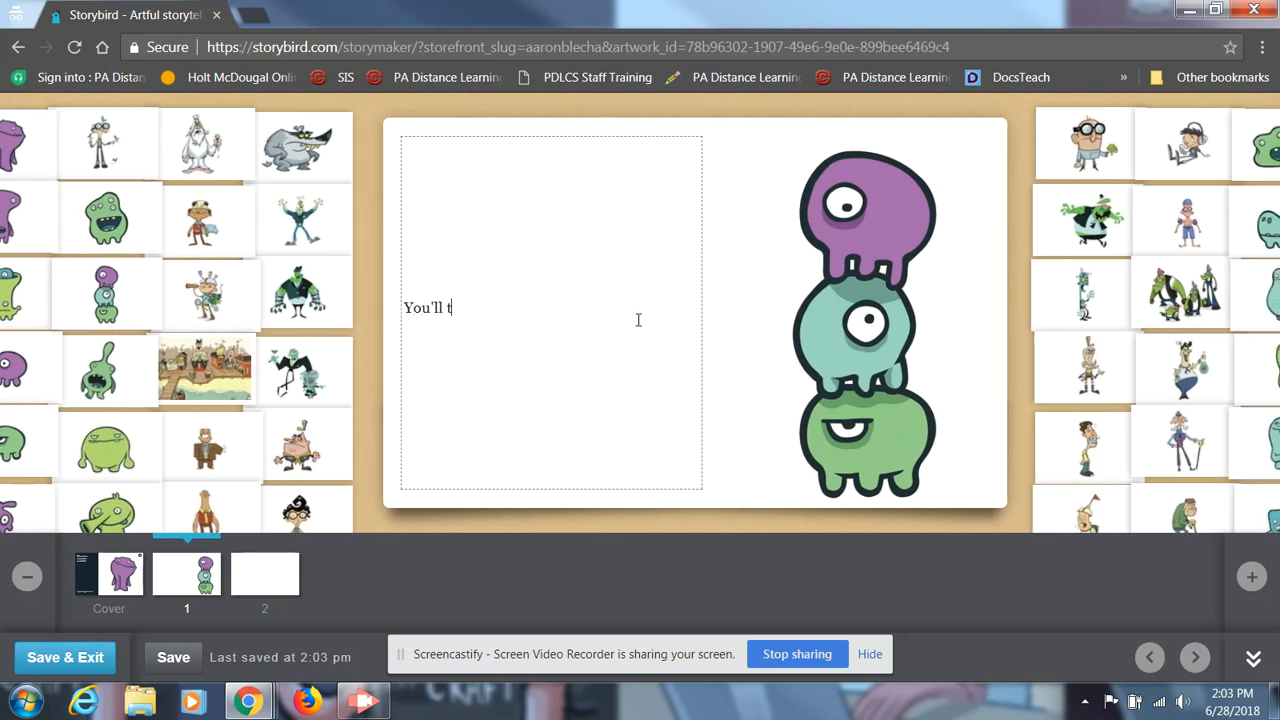
text(yp)
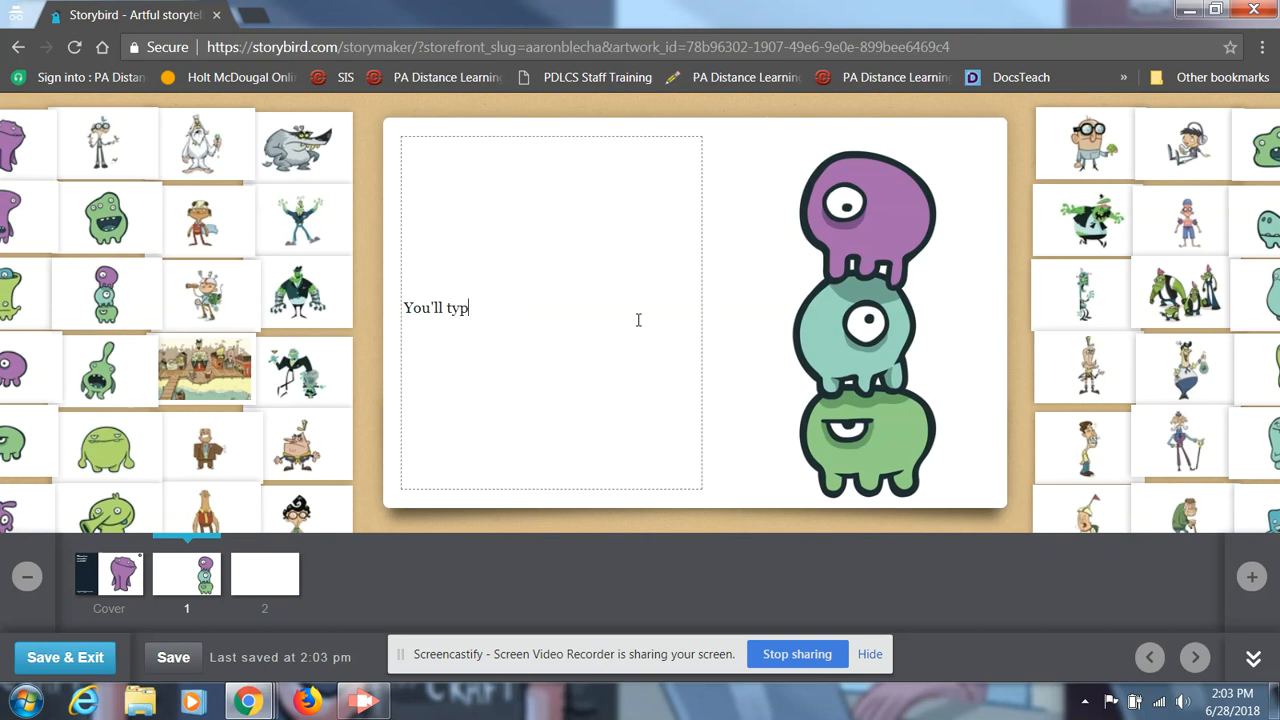
text(e your infor)
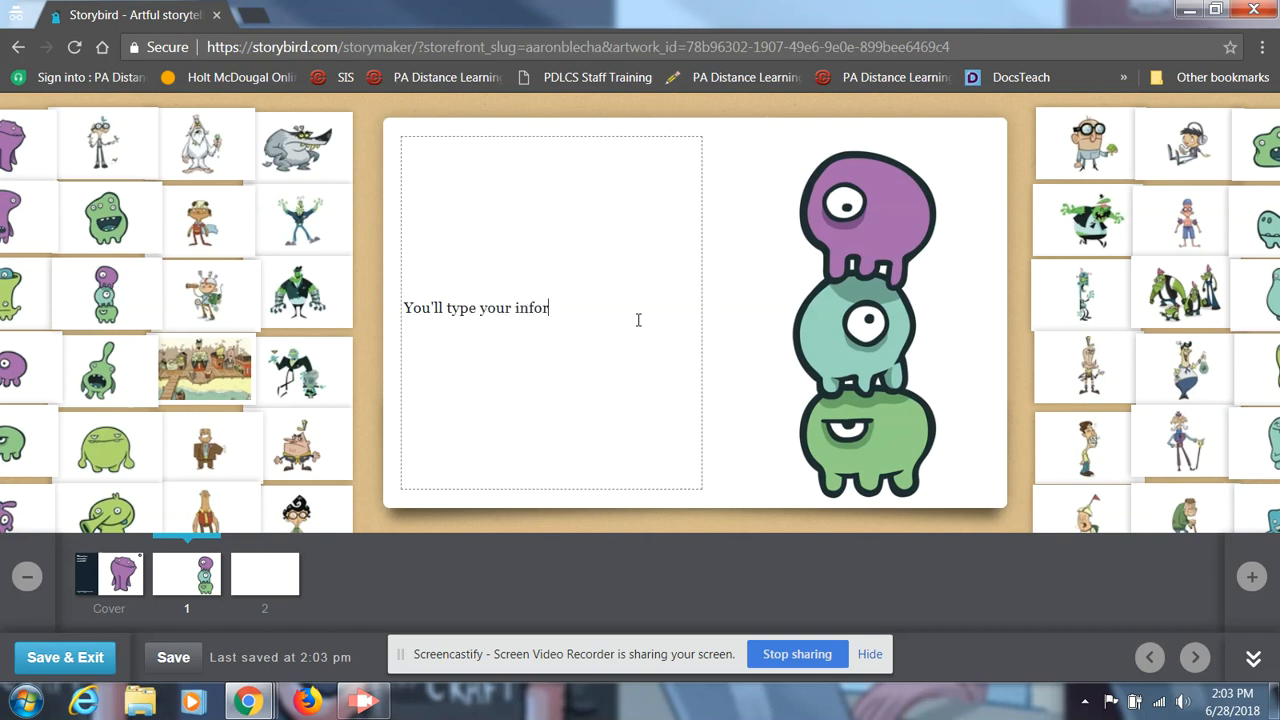
text(mation in!)
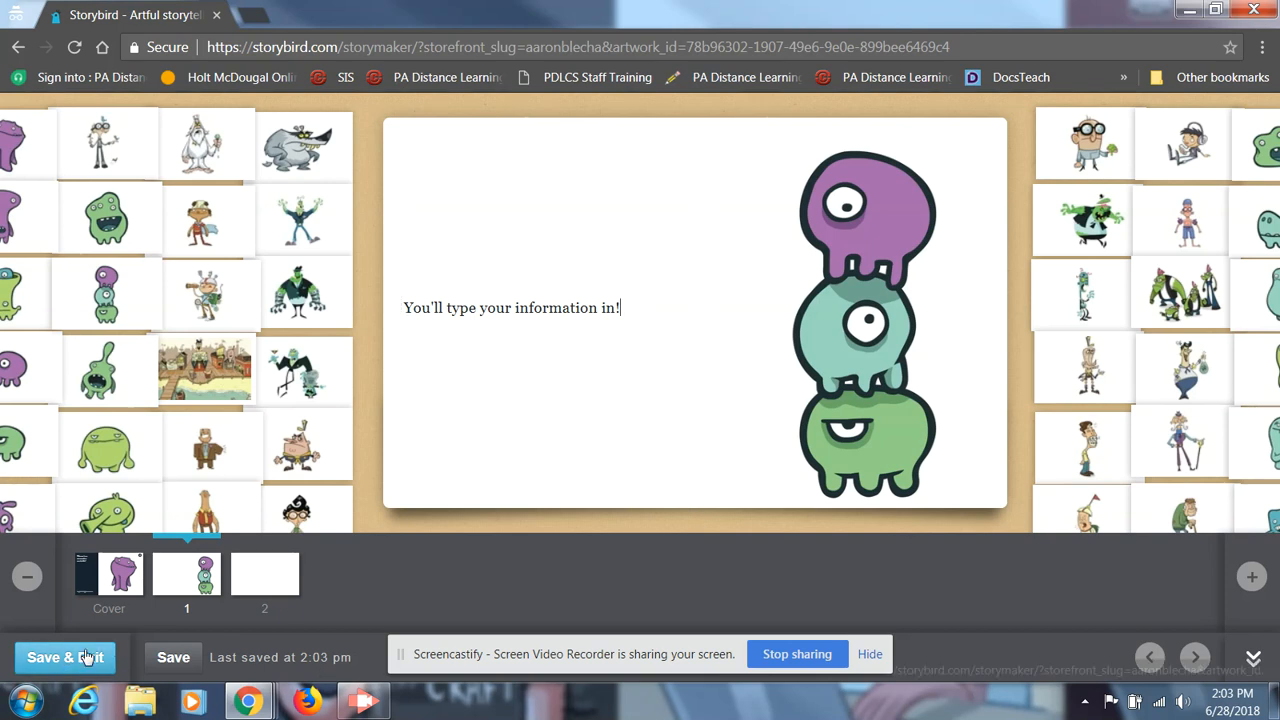
Step: Save and exit to the story details page with Privately kept selected
click(65, 657)
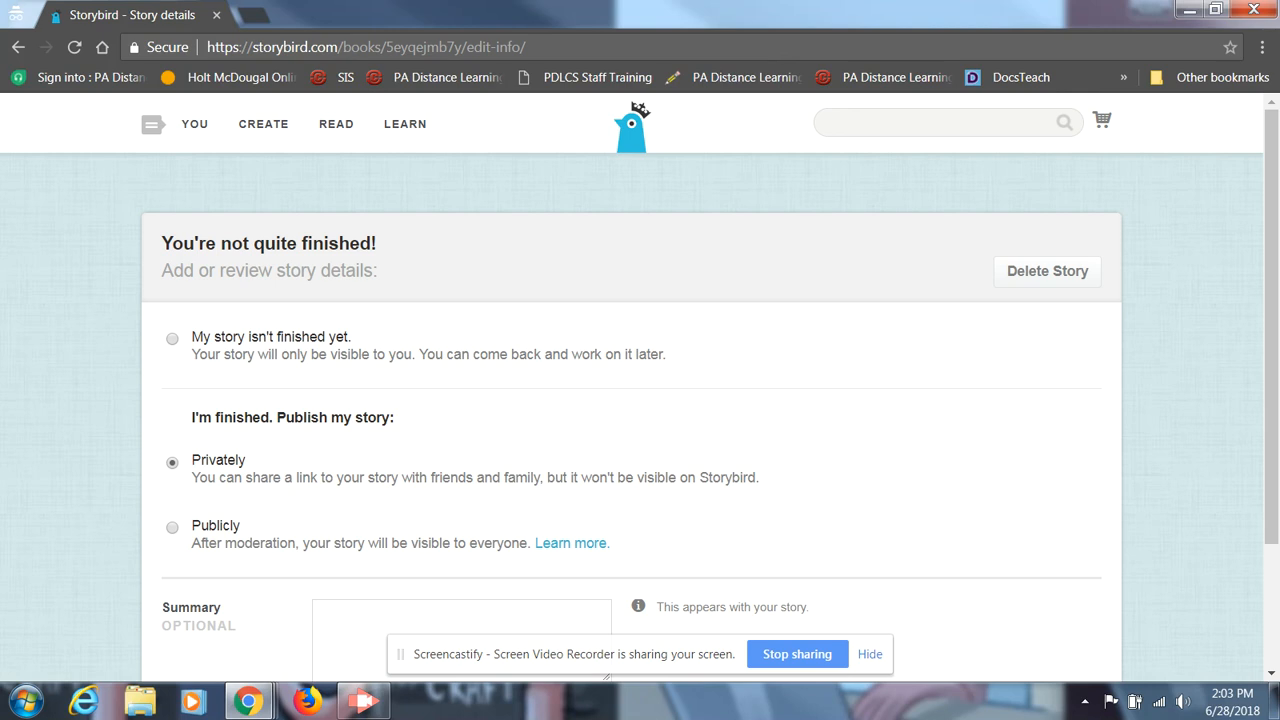
mouse_move(429, 477)
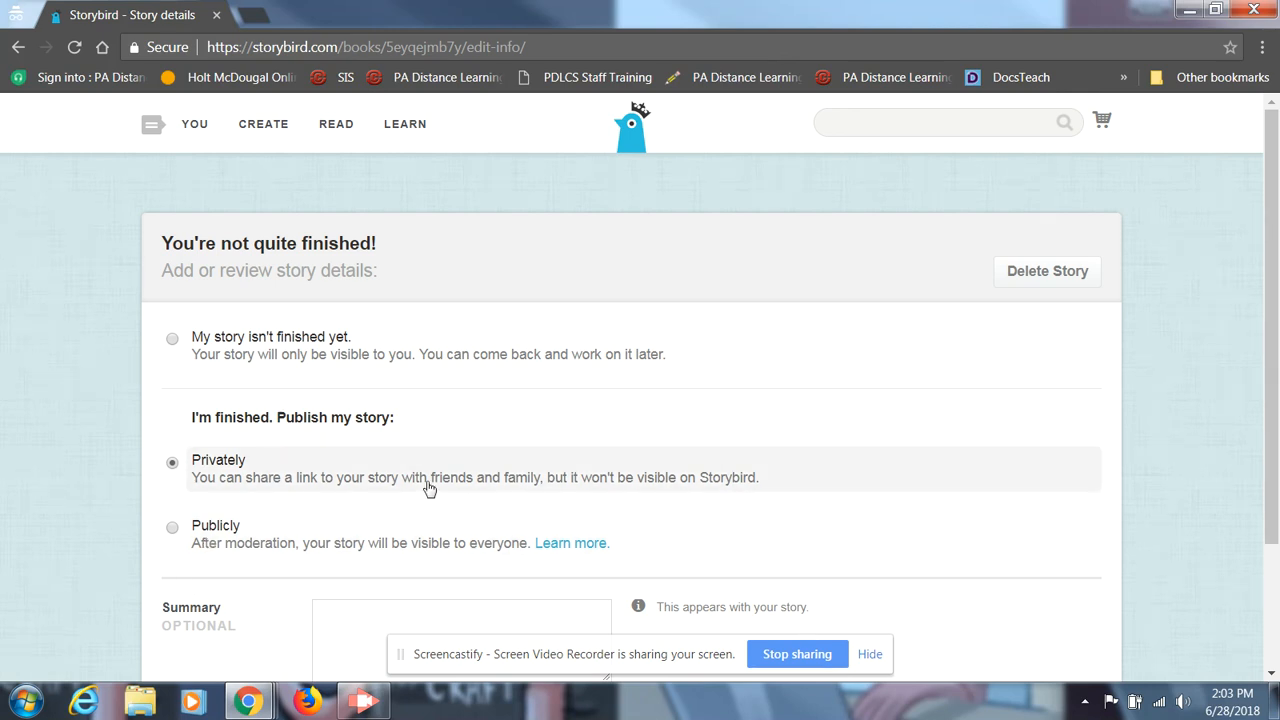
scroll(down, 3)
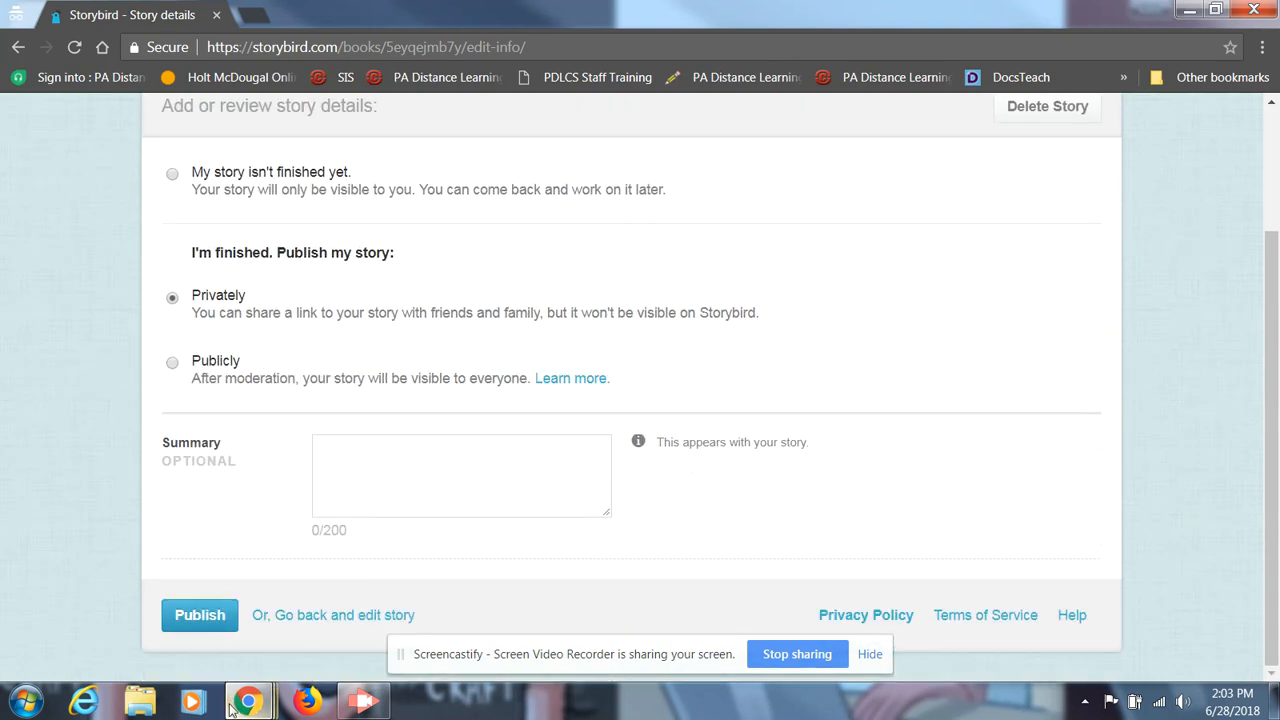
Step: Publish 'There's a monster outside!' privately, then open its share panel and select the share link
click(199, 614)
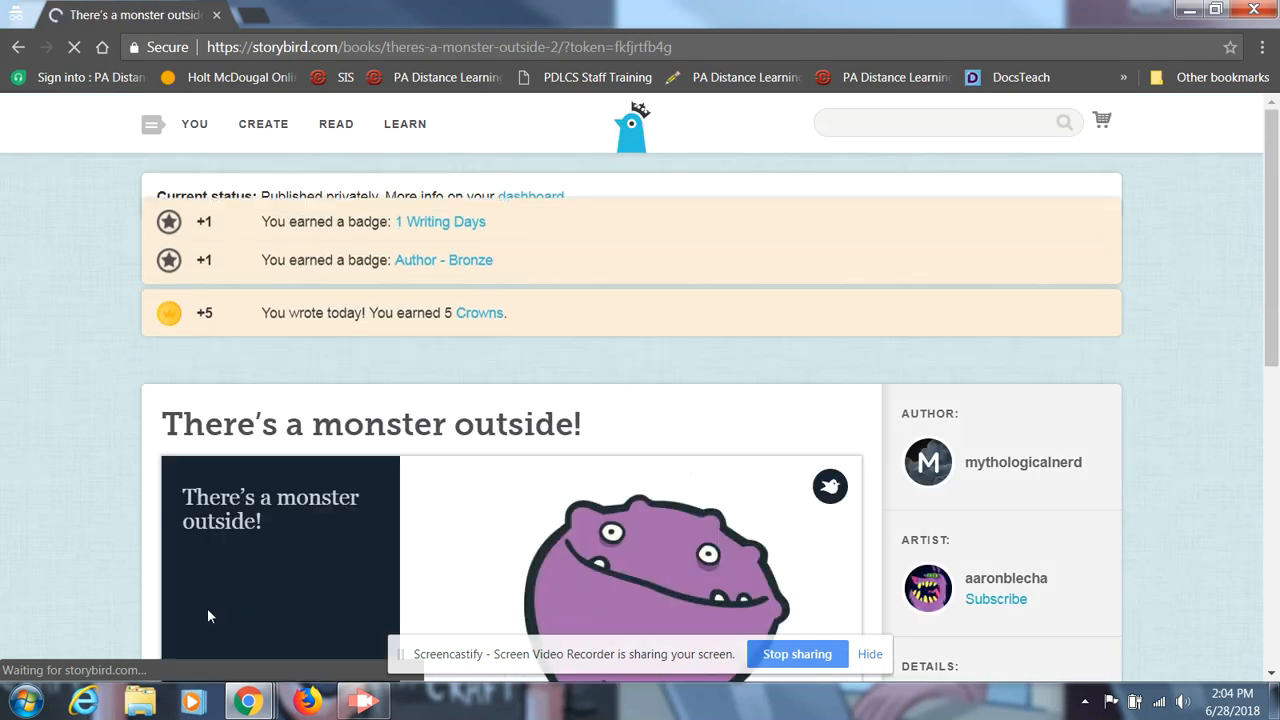
scroll(down, 3)
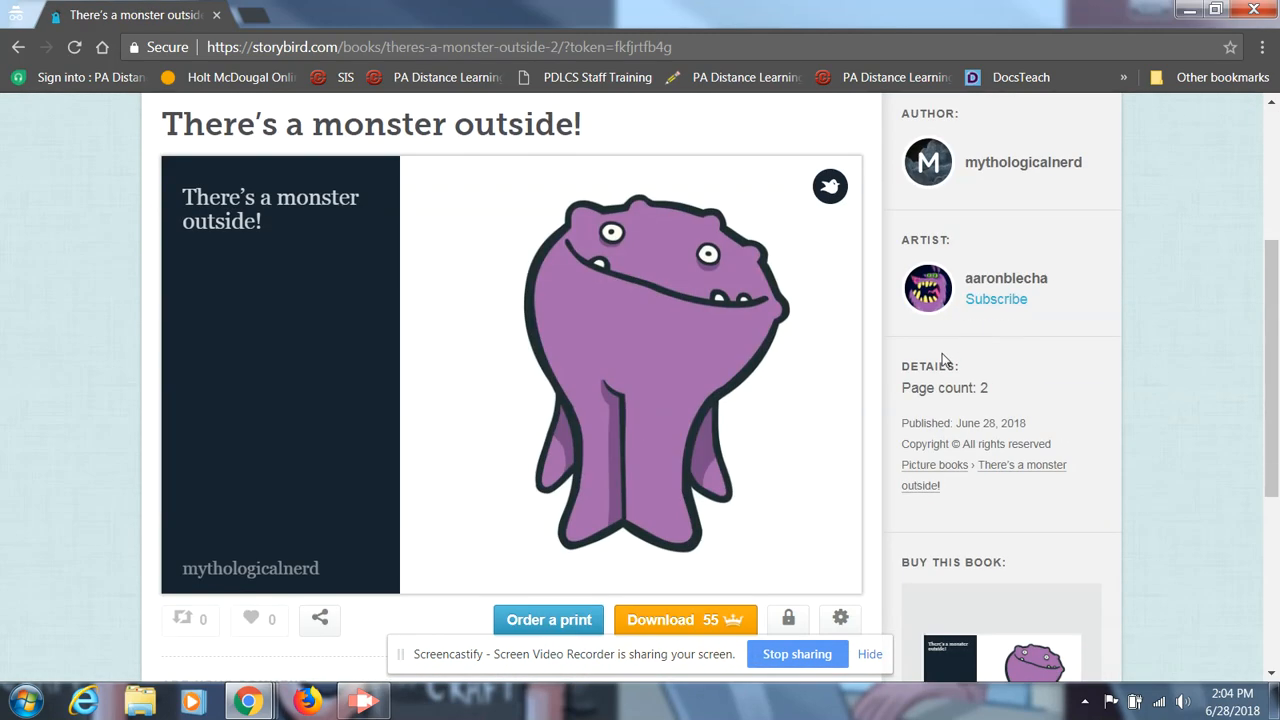
scroll(down, 3)
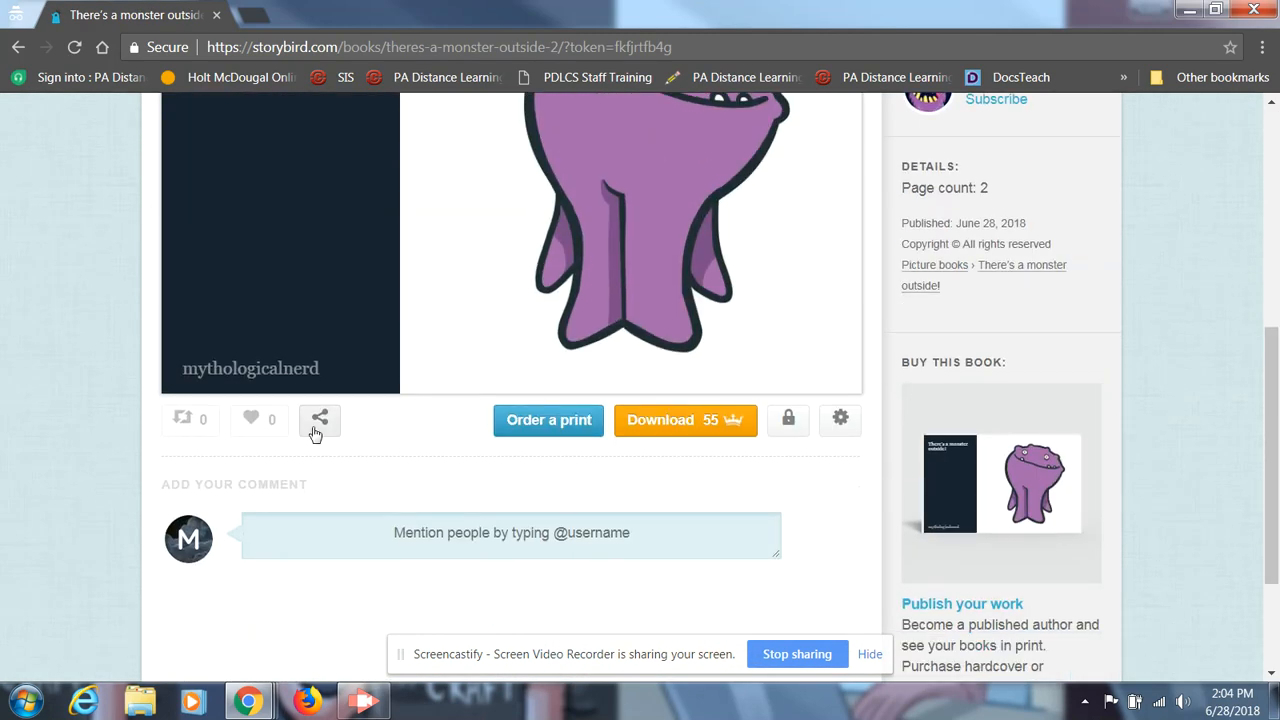
click(319, 419)
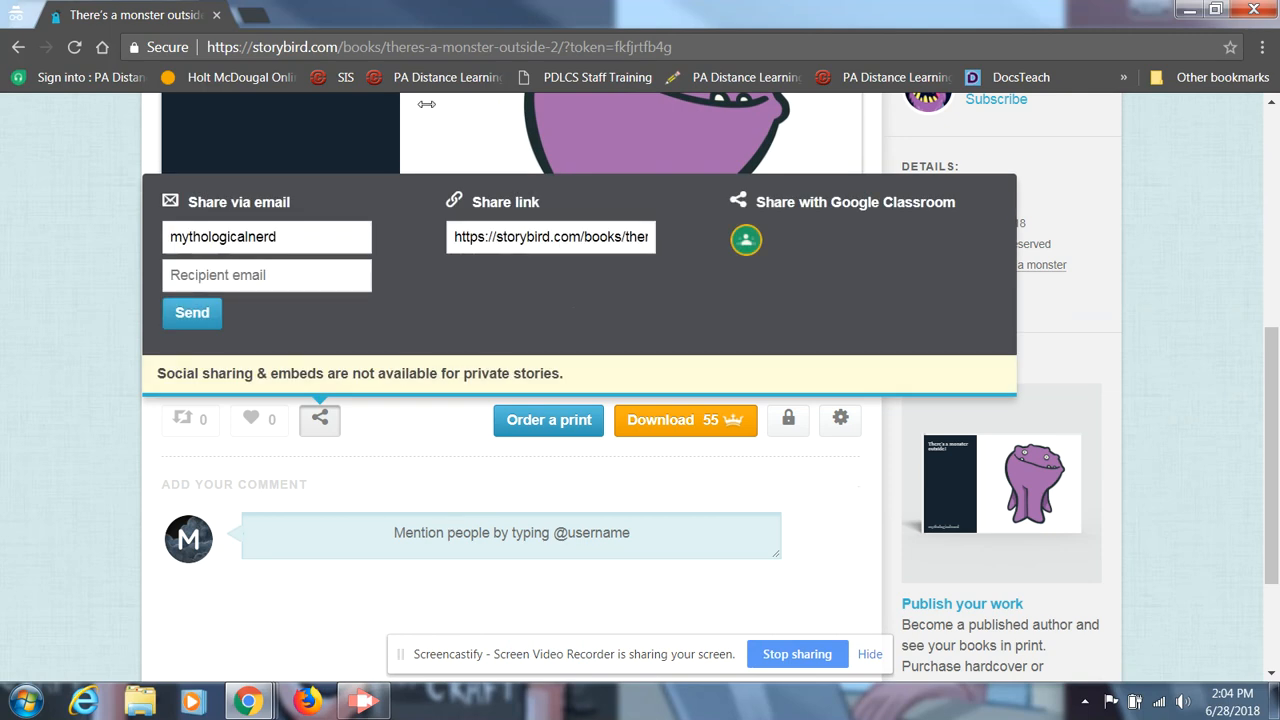
click(550, 237)
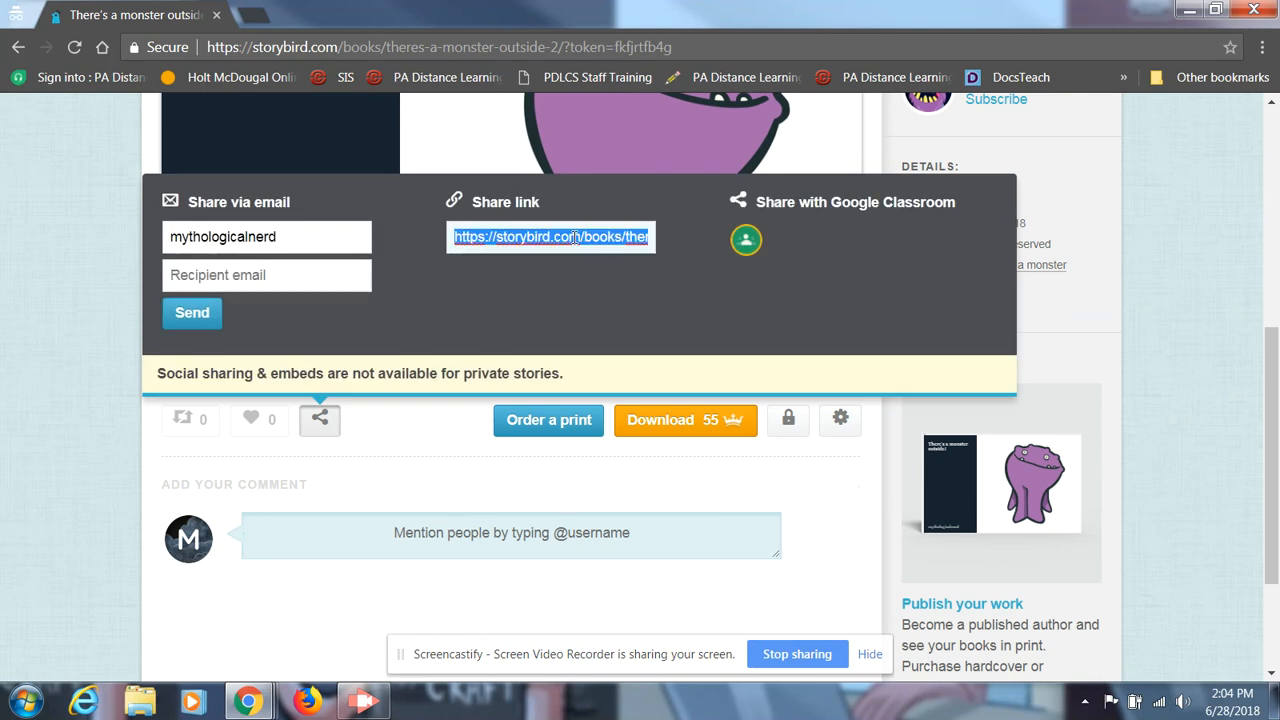